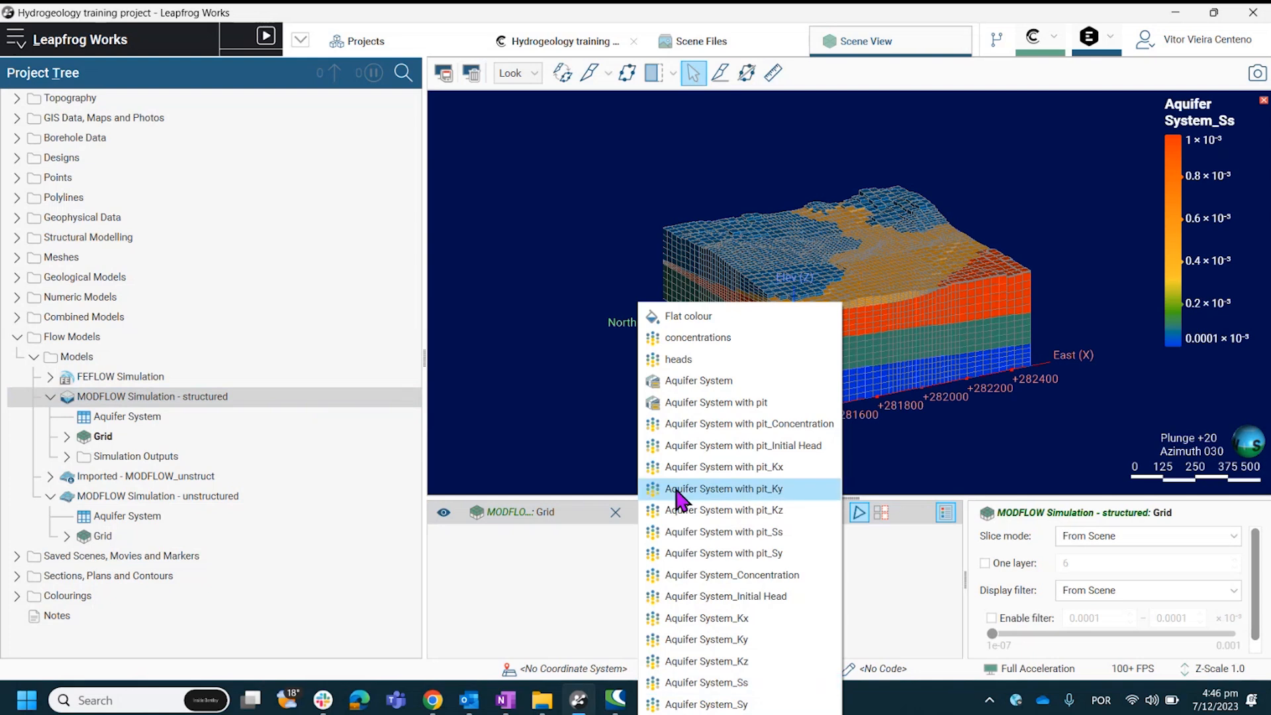
mouse_move(714, 382)
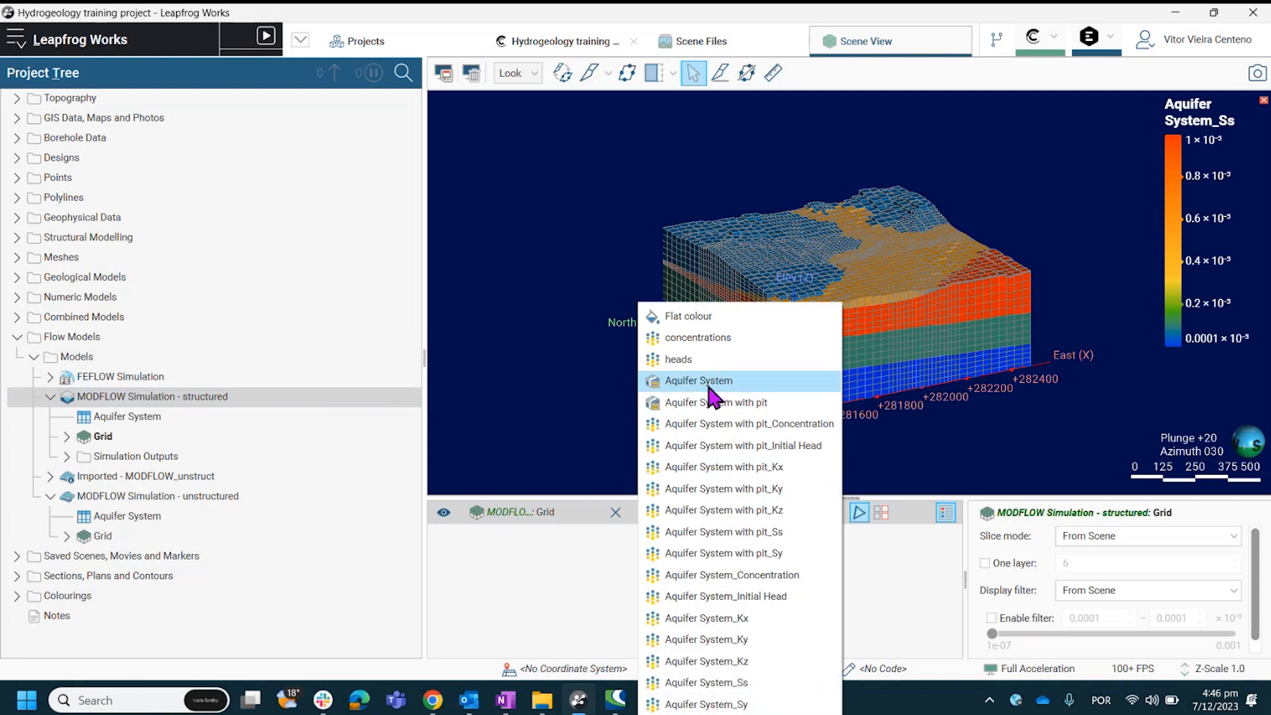
Colour the structured grid by Aquifer System and review its hydraulic parameter table
left_click(697, 380)
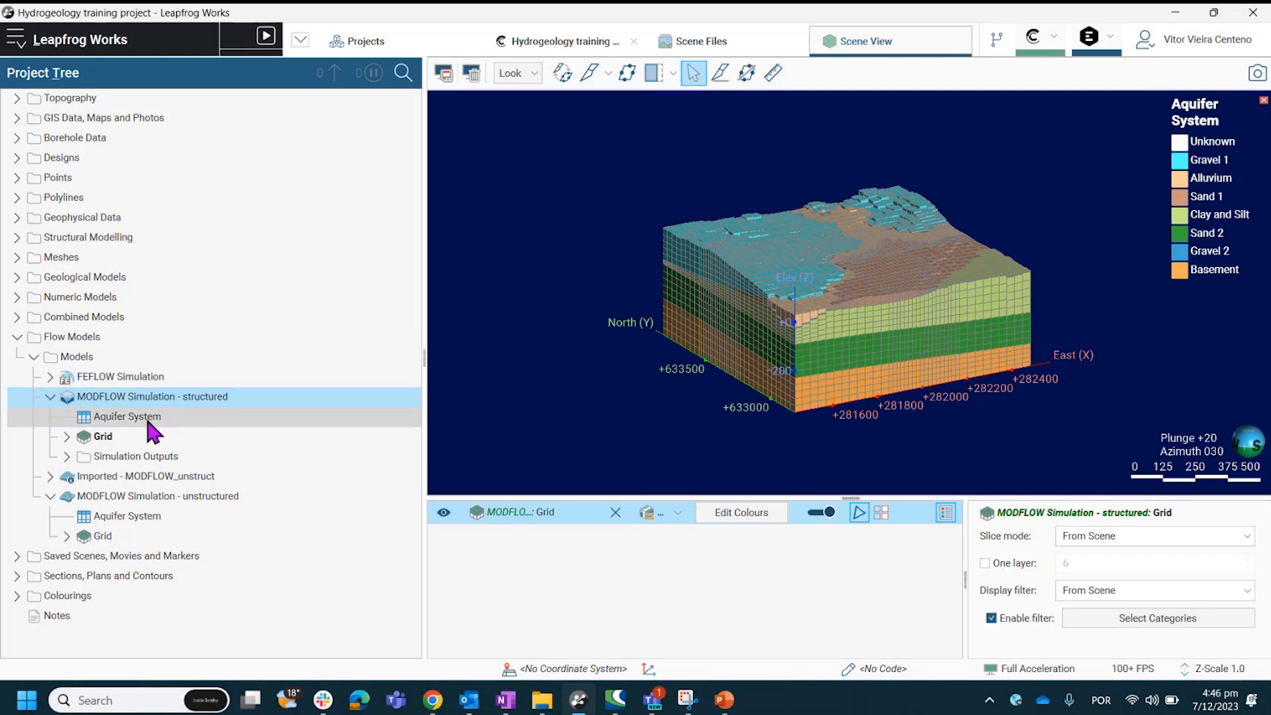
double_click(128, 416)
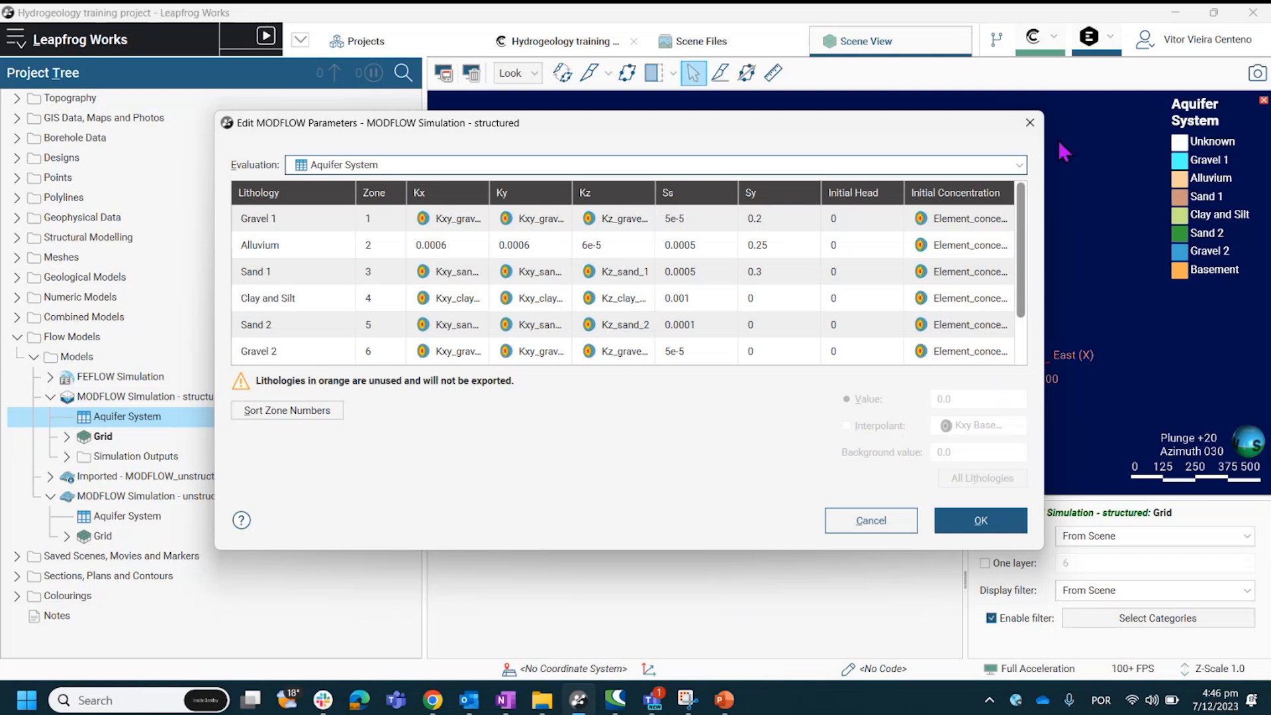
mouse_move(1031, 121)
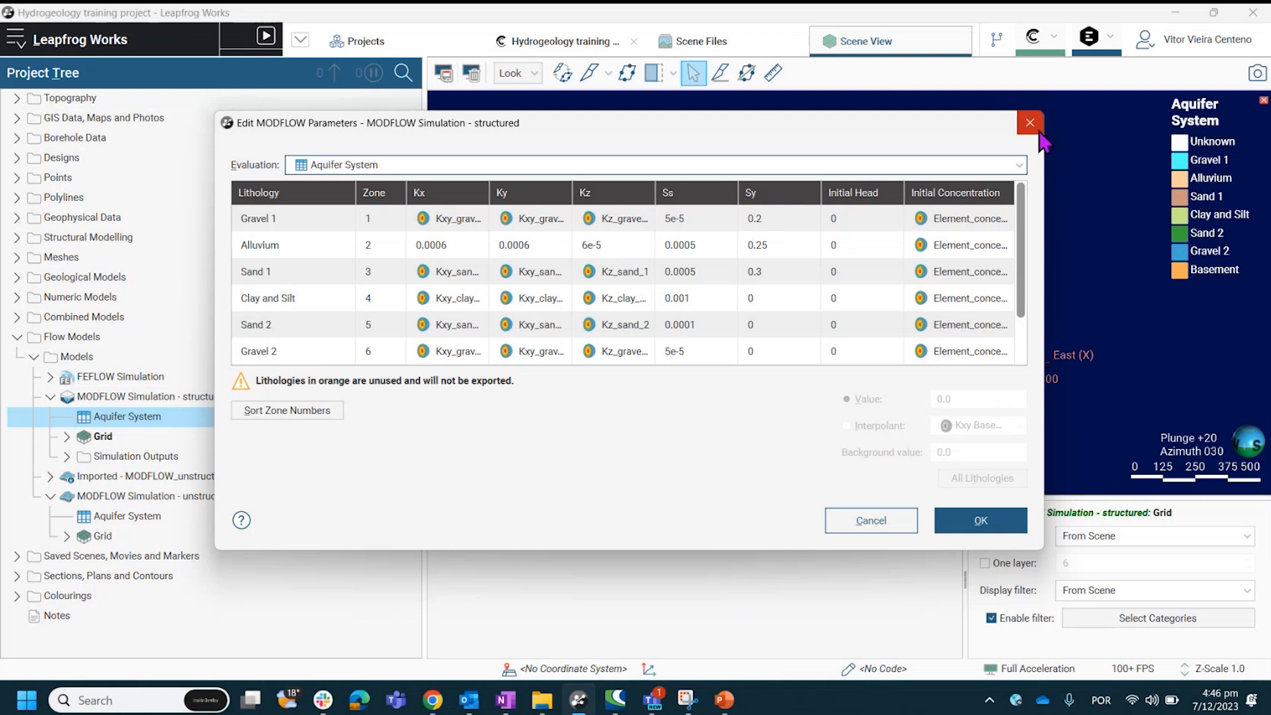
left_click(1031, 121)
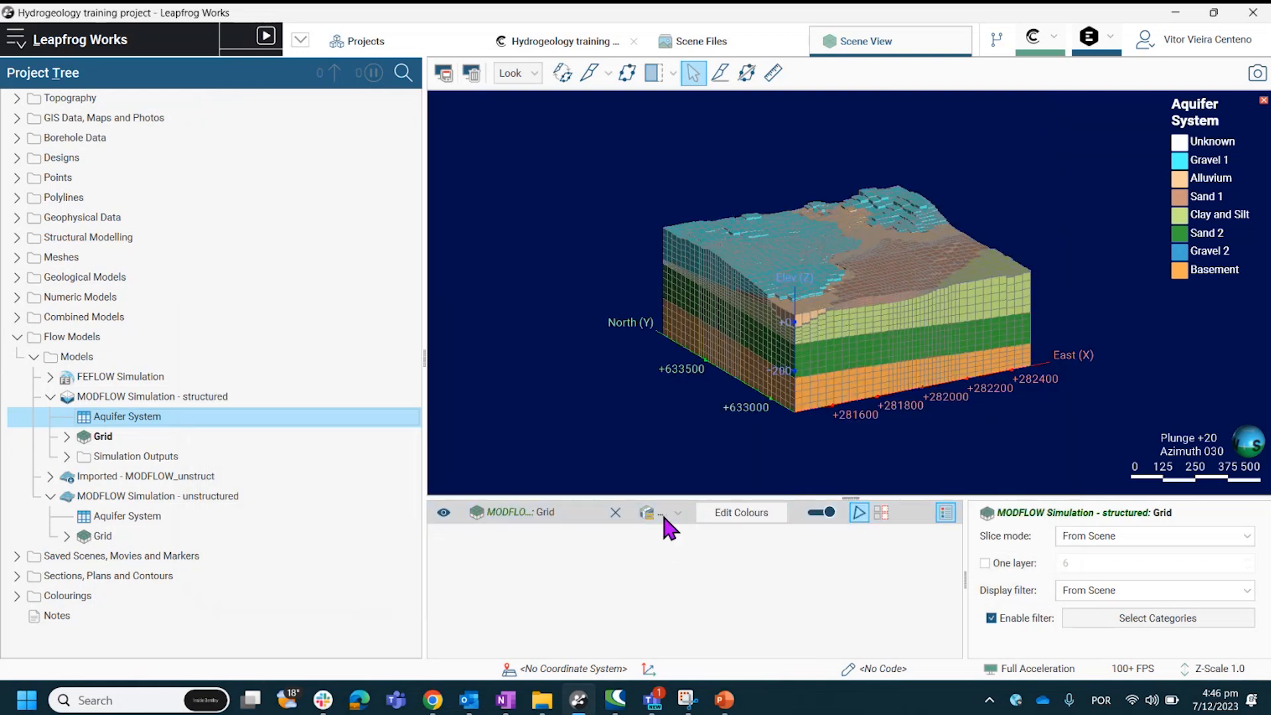
Switch the structured grid colouring to the Aquifer System_Sy hydraulic property
left_click(678, 512)
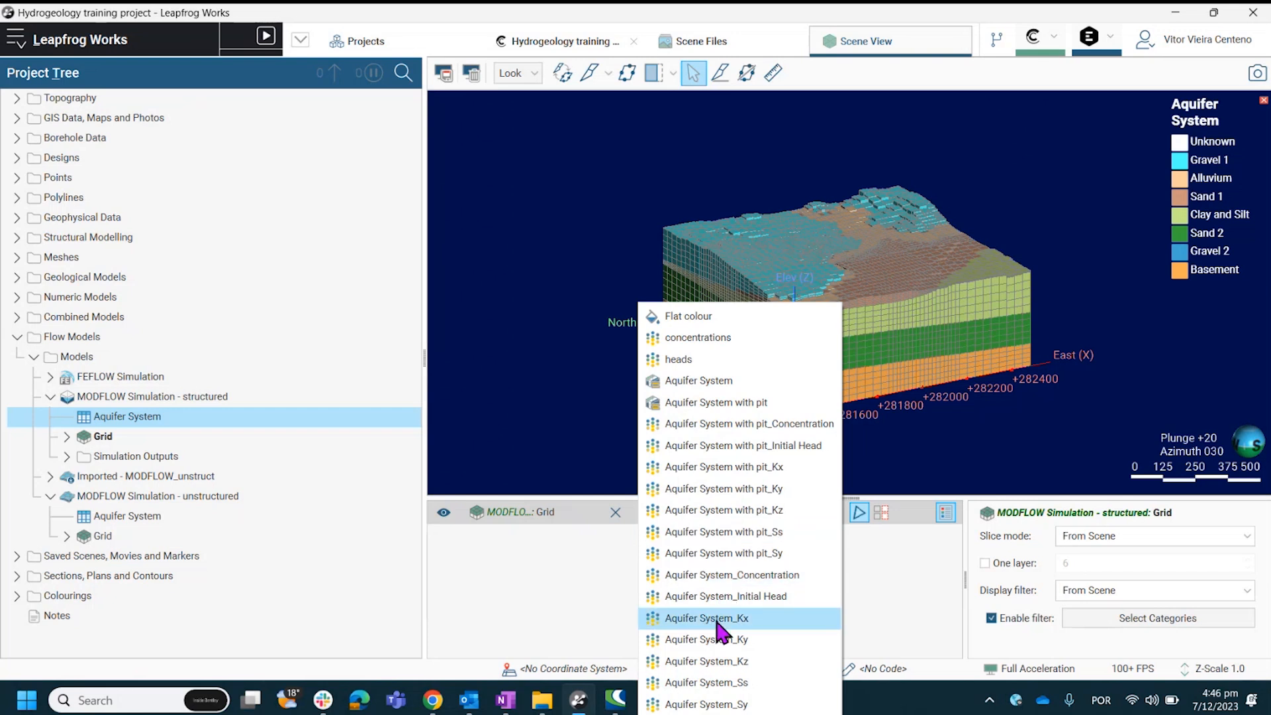
left_click(705, 618)
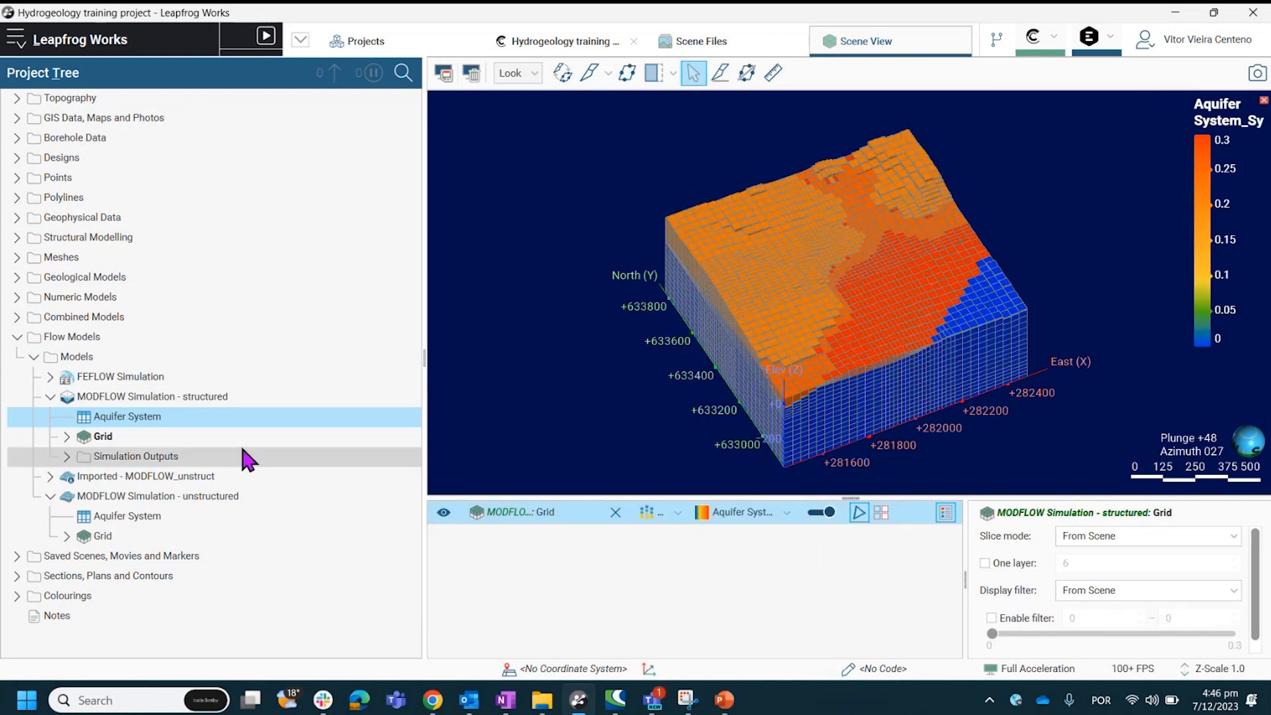
left_click(152, 396)
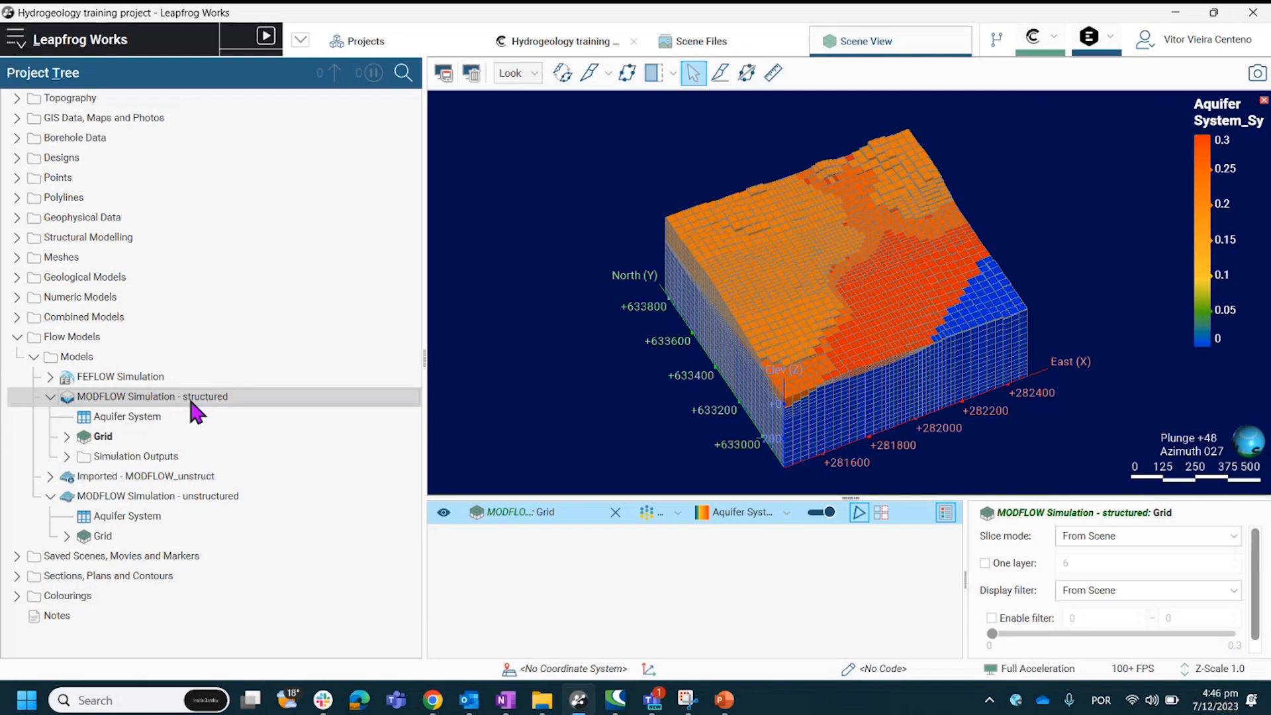
Export the structured MODFLOW simulation to a .nam file in the structured folder
right_click(153, 396)
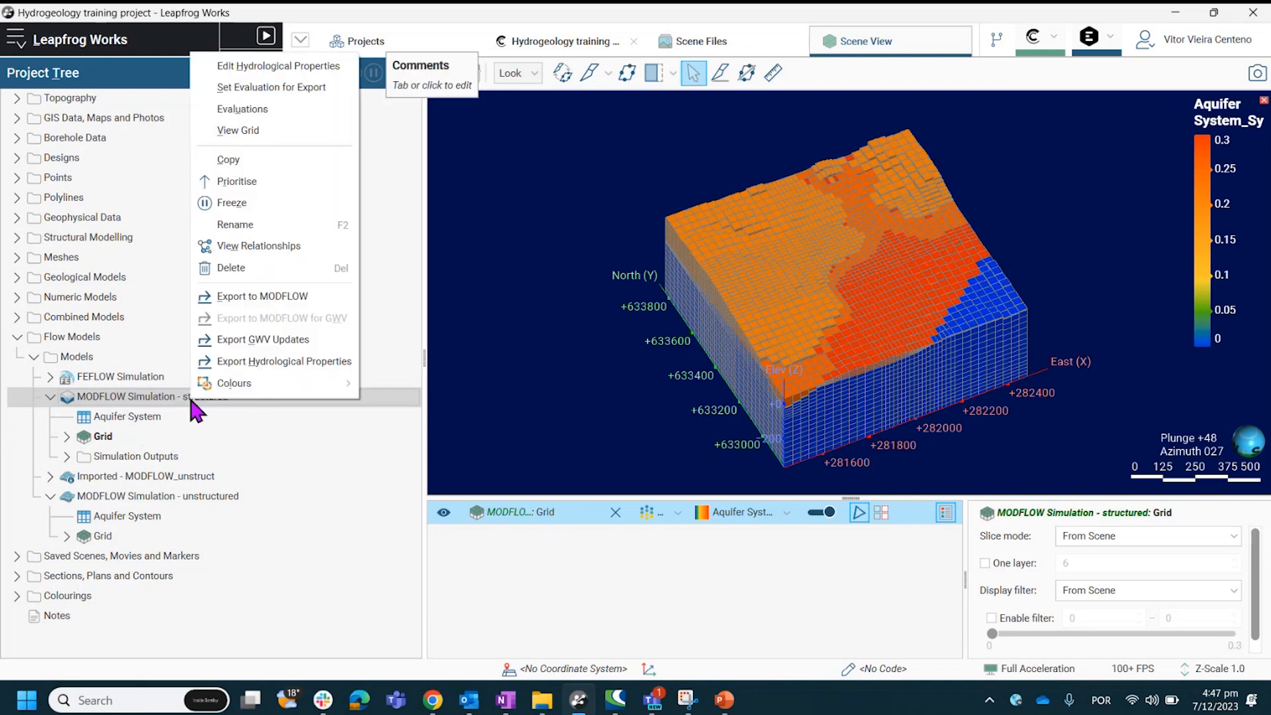
mouse_move(285, 296)
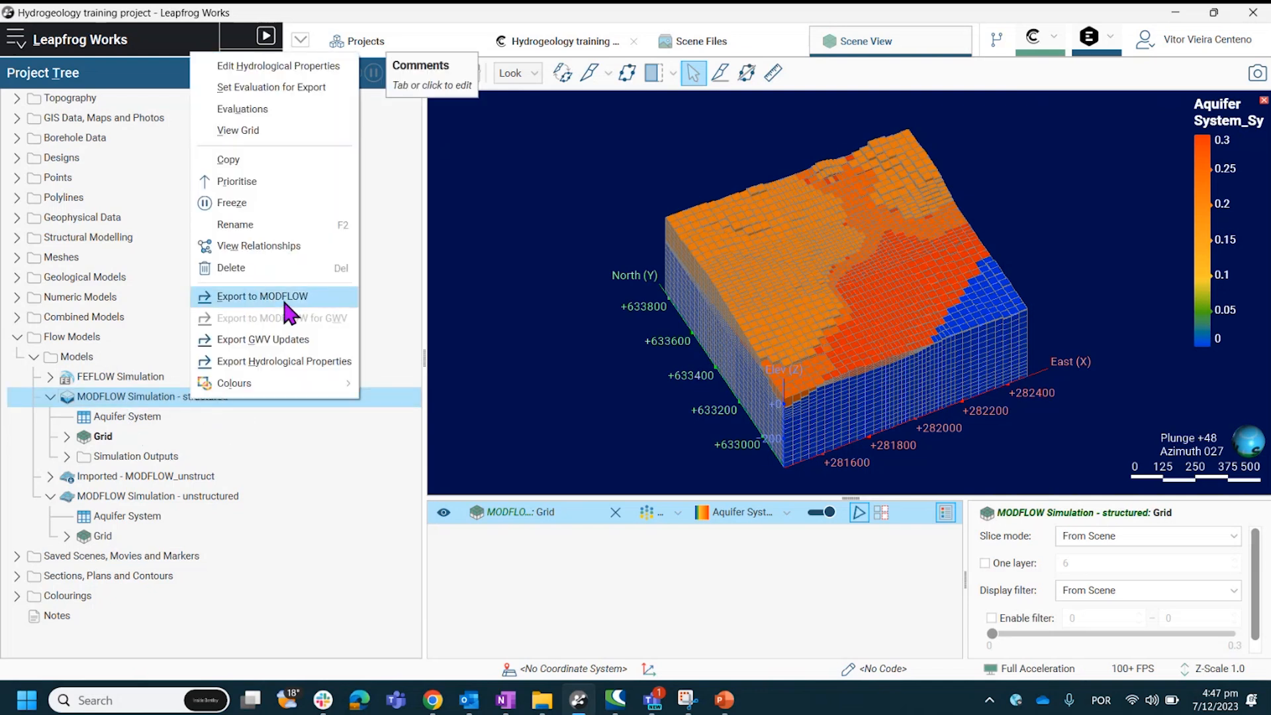
left_click(262, 295)
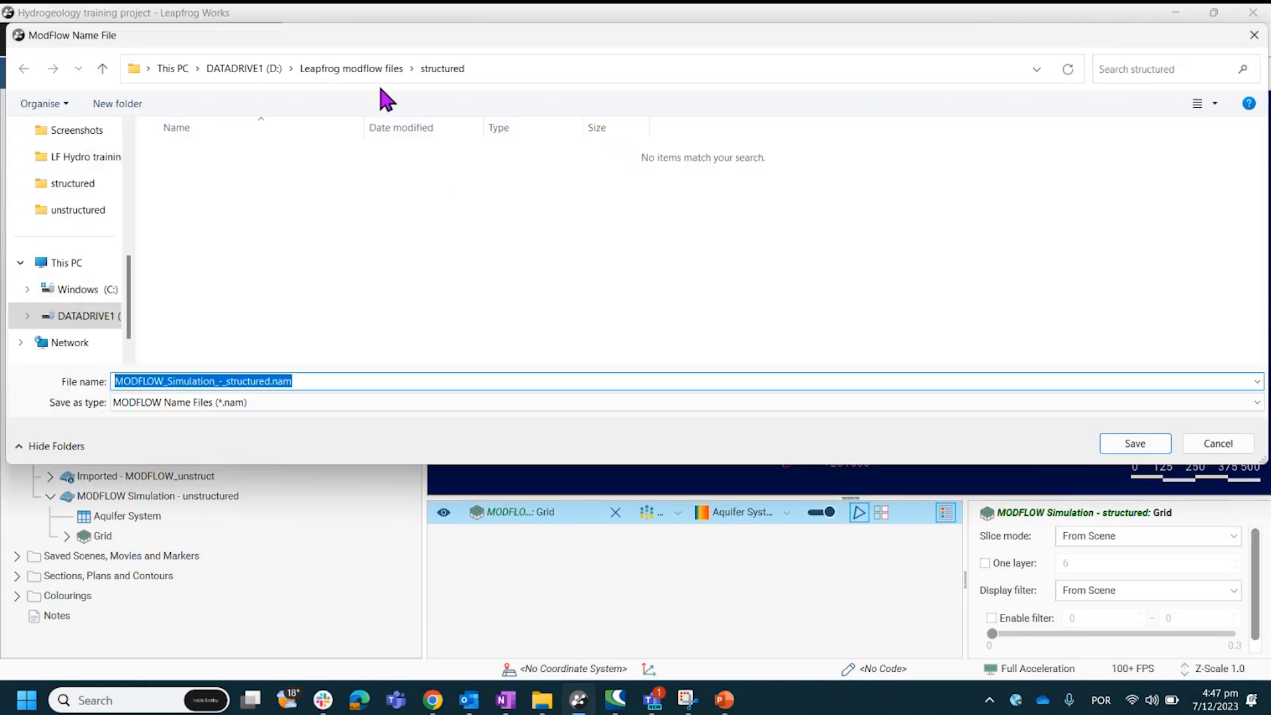
mouse_move(1164, 409)
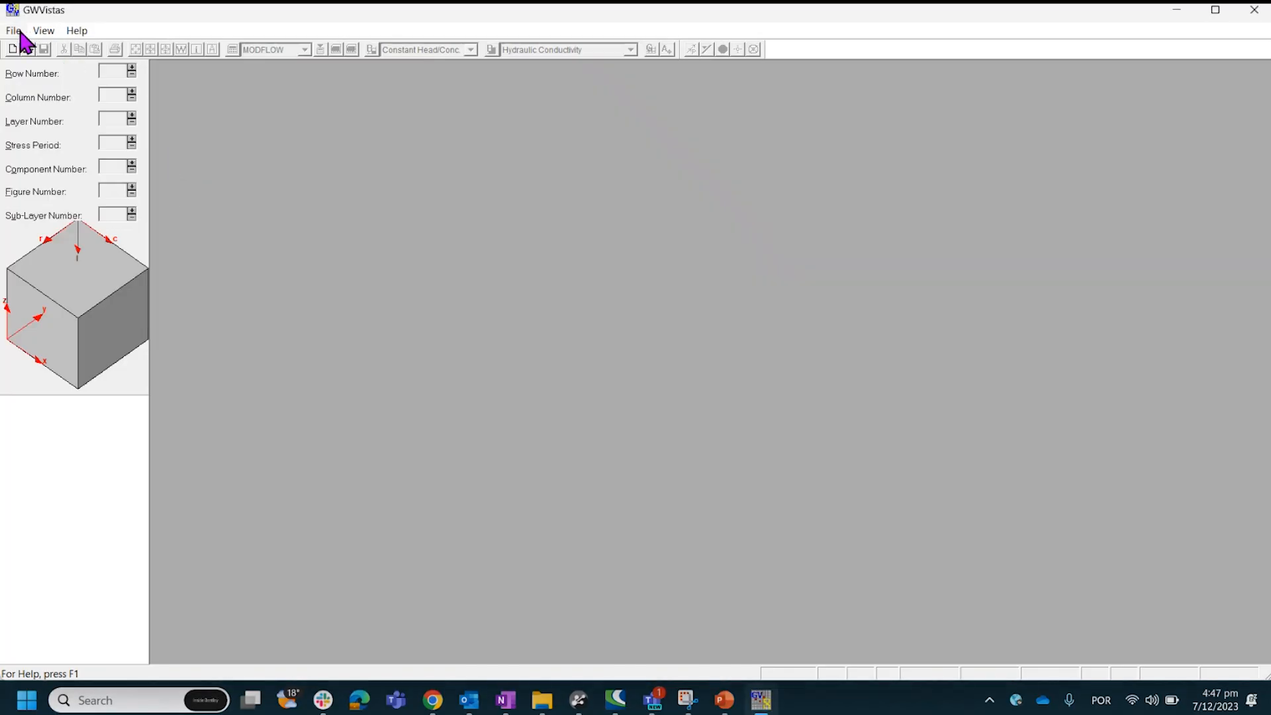
Start a new GWVistas Document in Groundwater Vistas
left_click(13, 31)
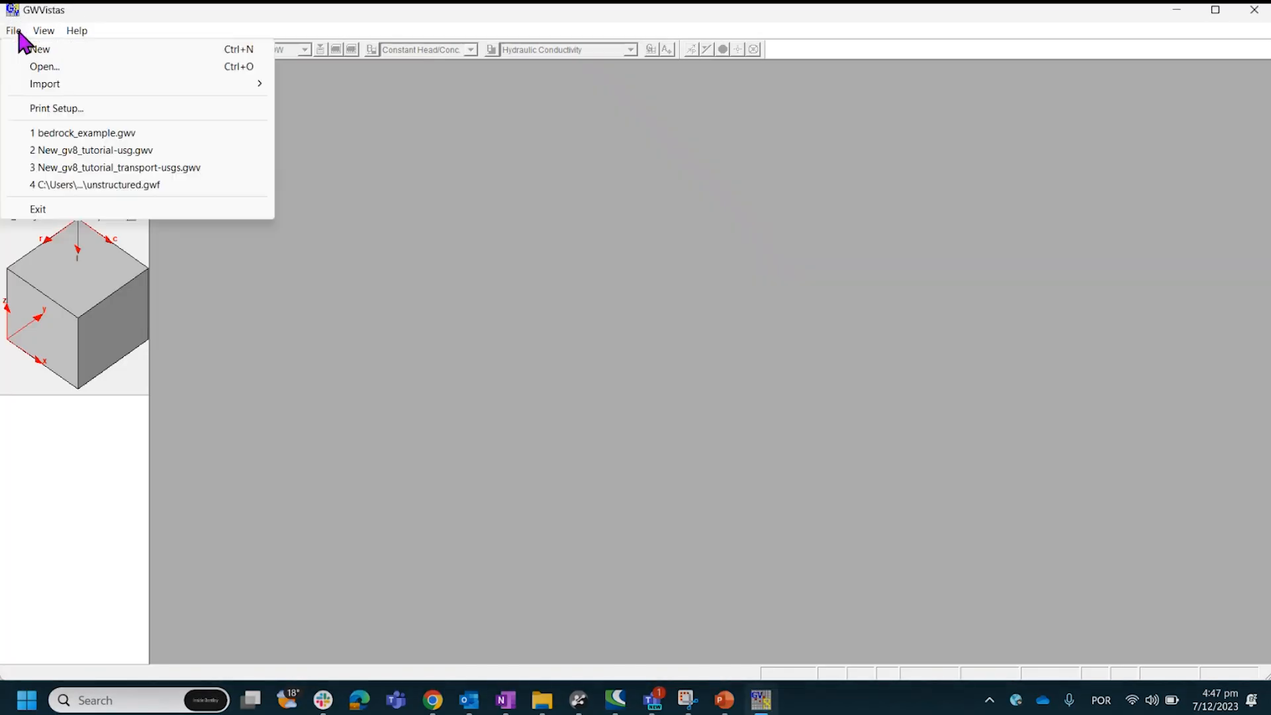
left_click(38, 49)
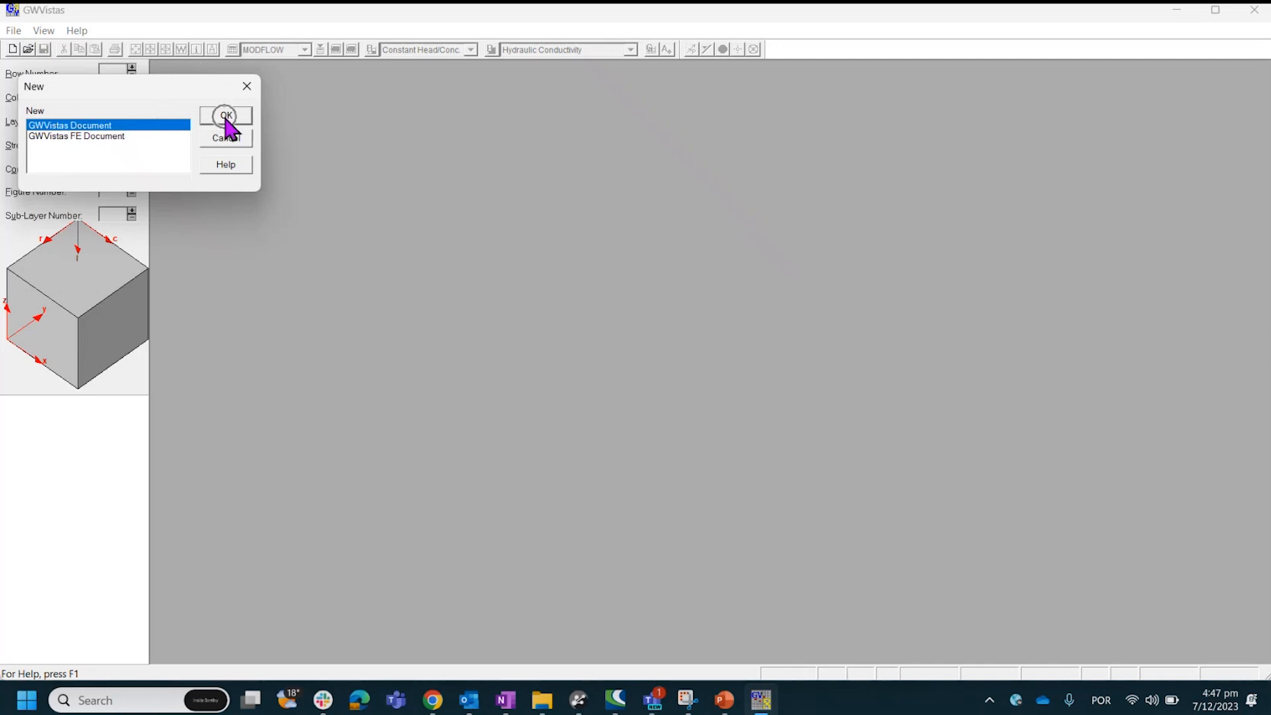
left_click(226, 116)
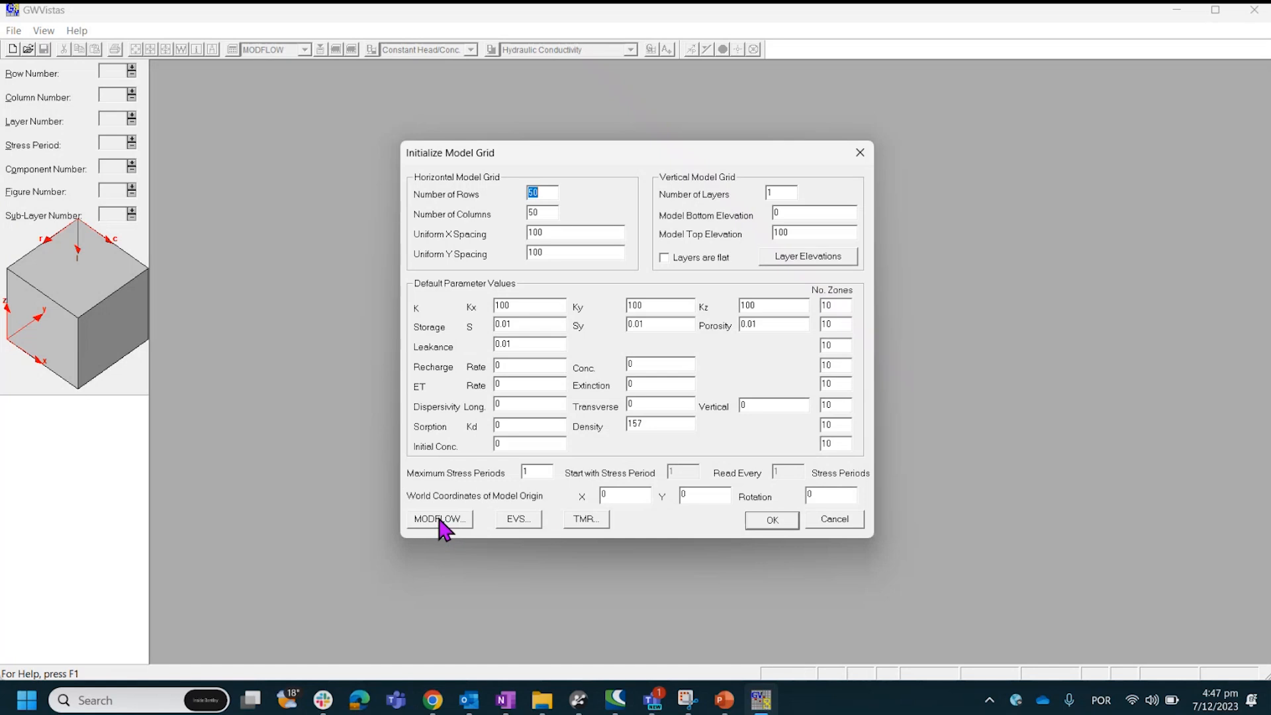
Initialize the grid from the exported MODFLOW model: 38 rows, 40 columns, 21 layers
left_click(439, 519)
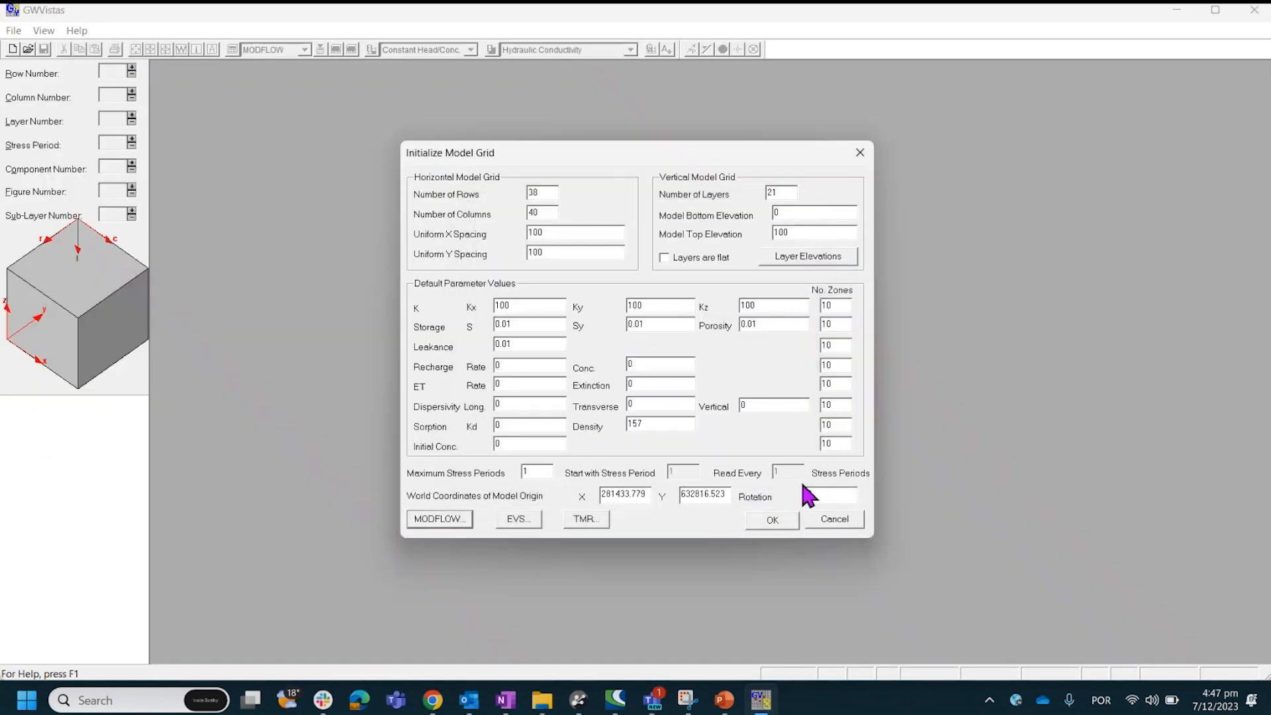
left_click(771, 519)
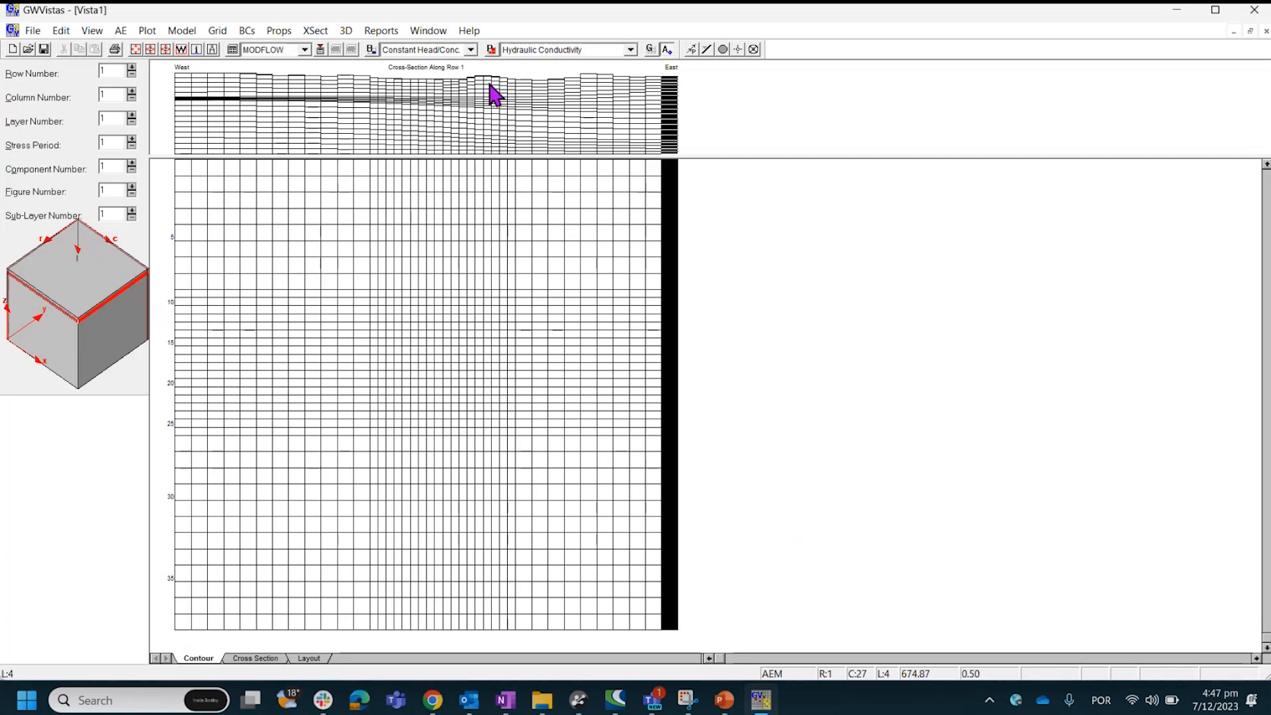
left_click(689, 49)
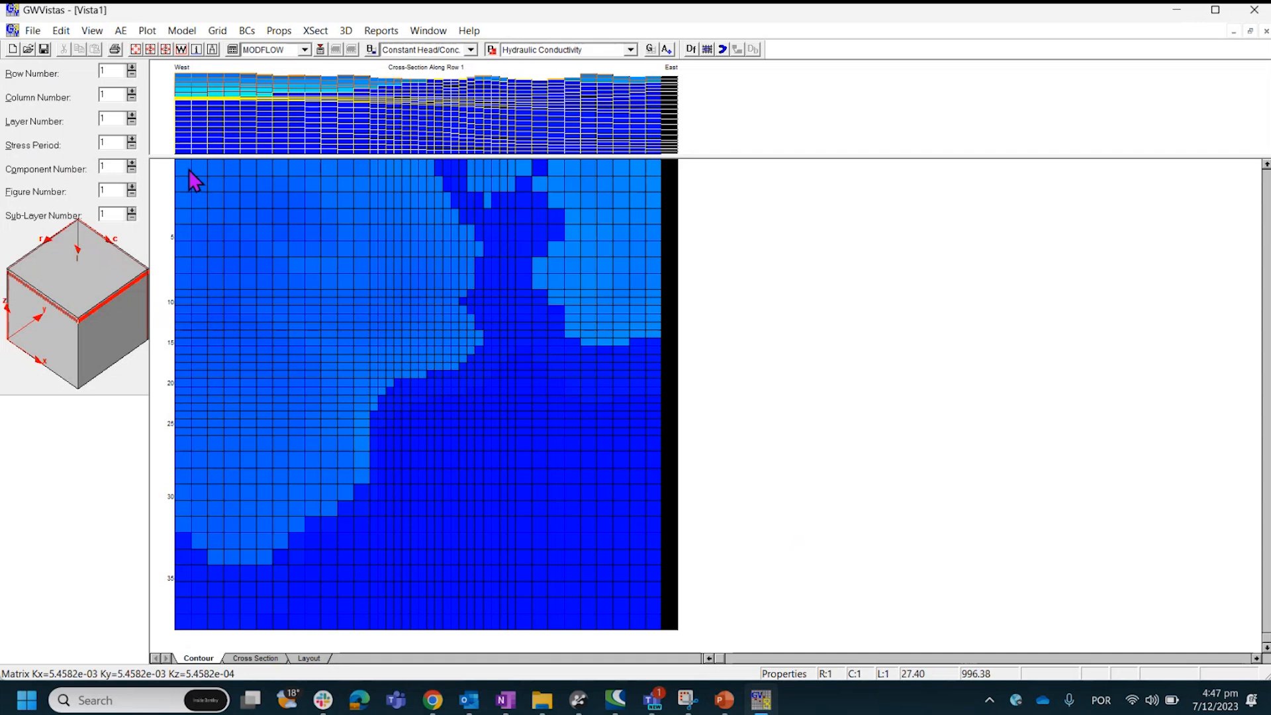
mouse_move(576, 285)
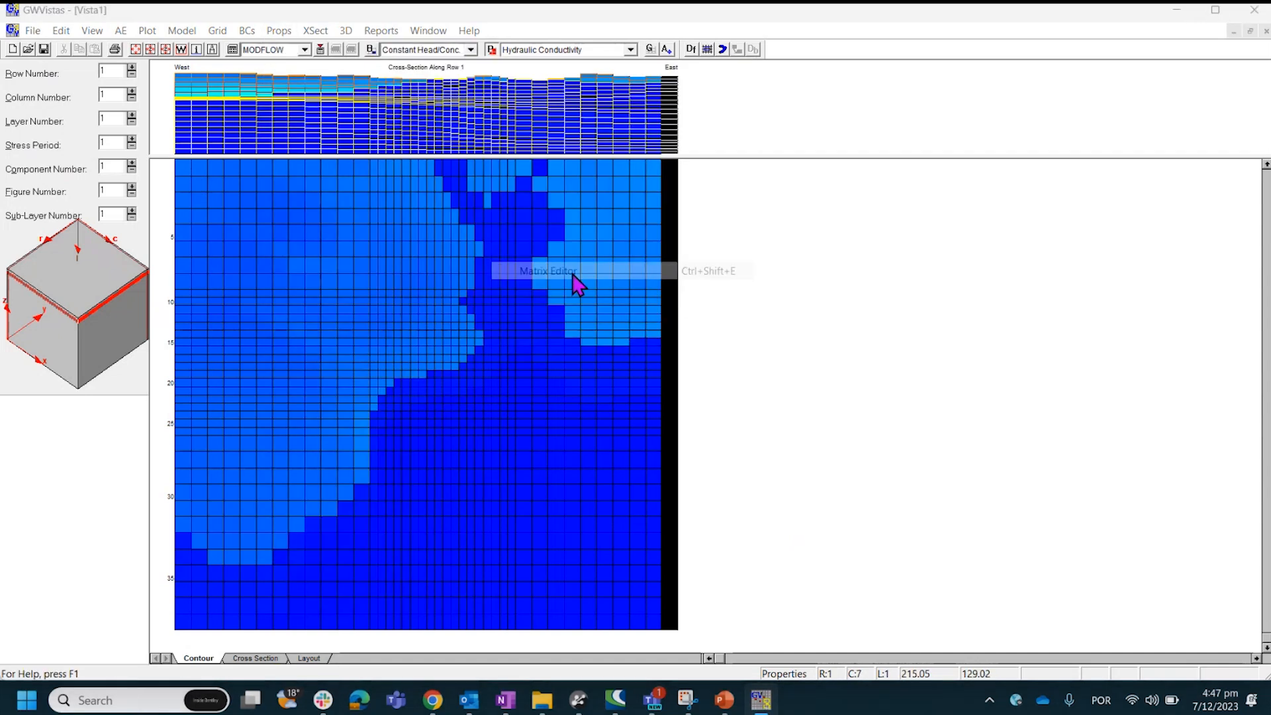
left_click(547, 271)
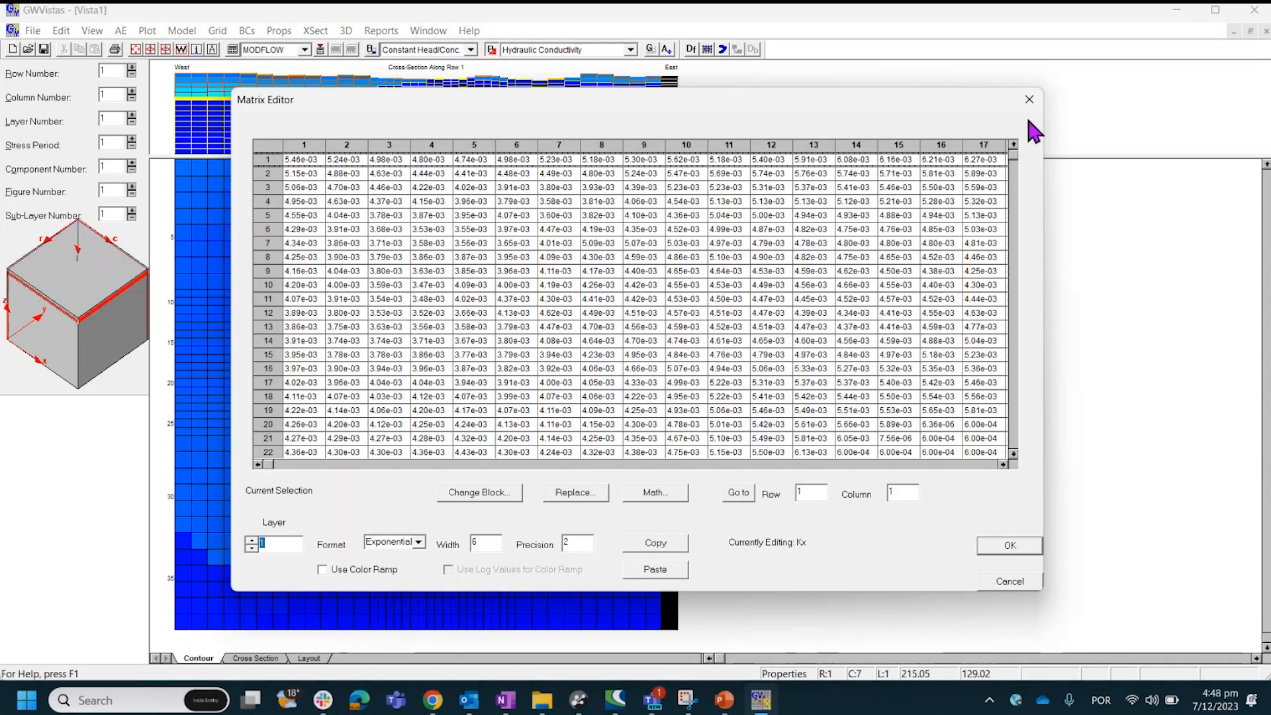
left_click(631, 49)
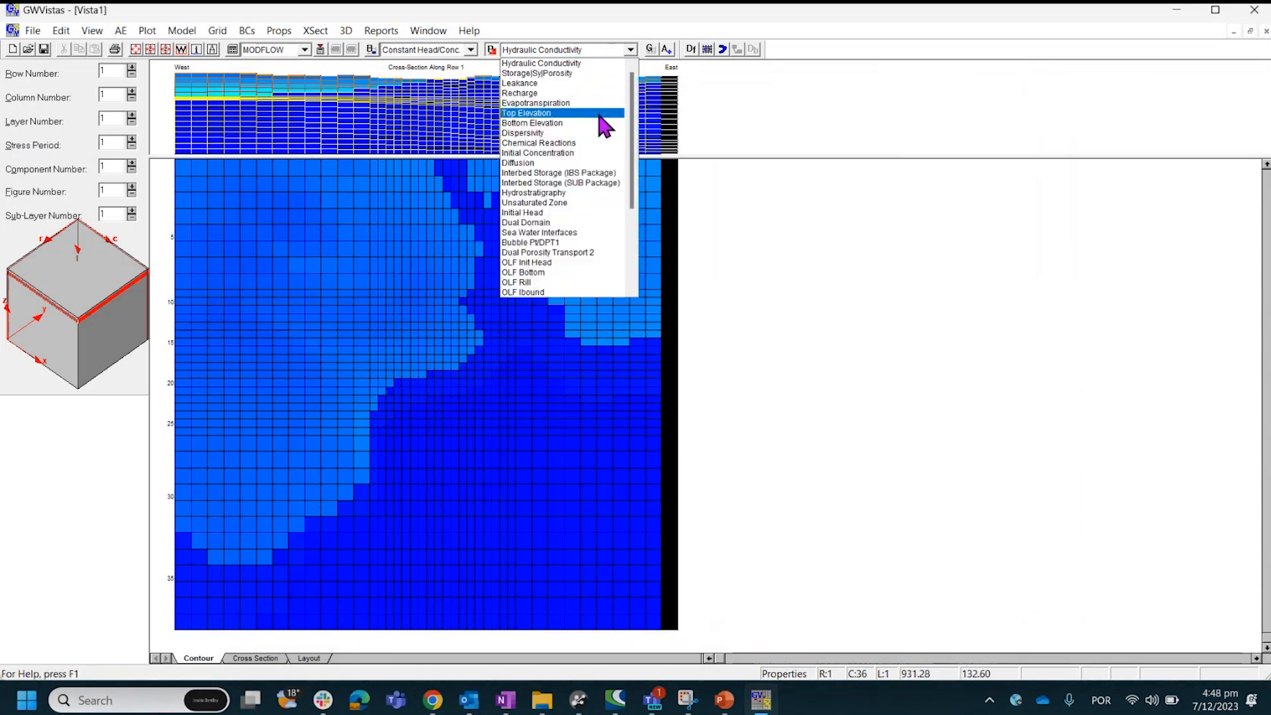
left_click(536, 73)
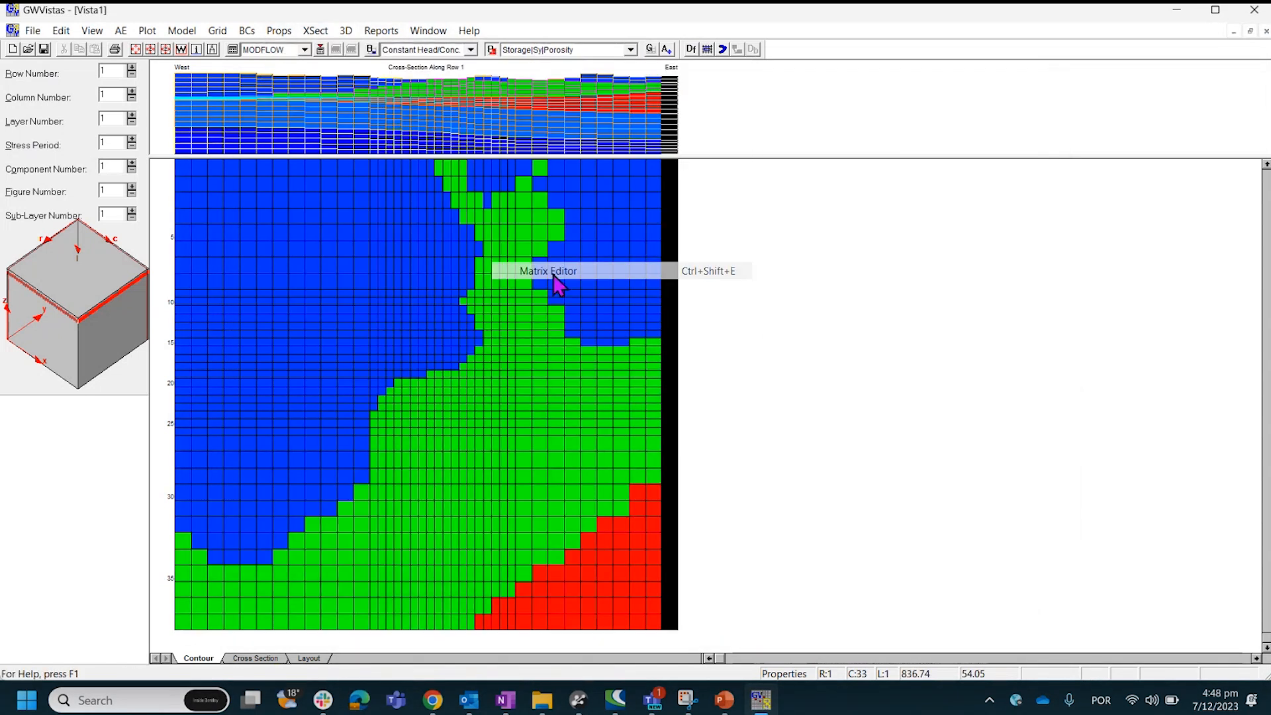
left_click(548, 270)
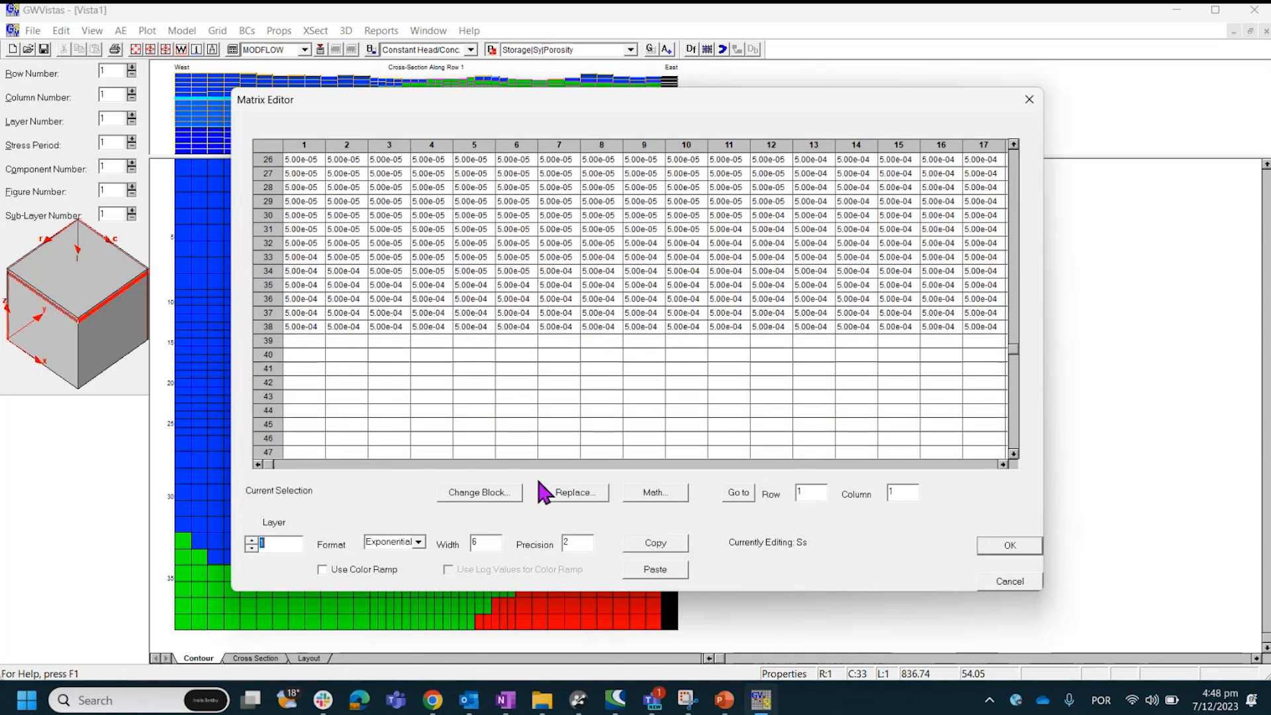
mouse_move(912, 474)
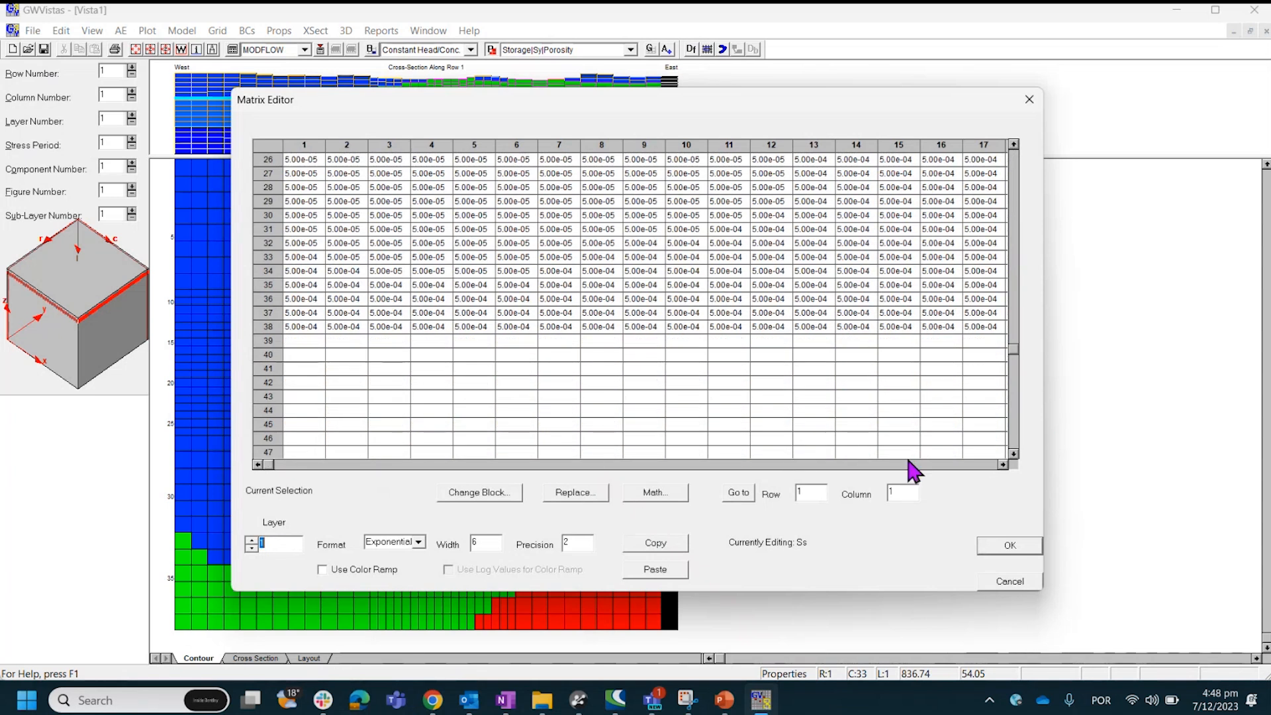
left_click(1009, 544)
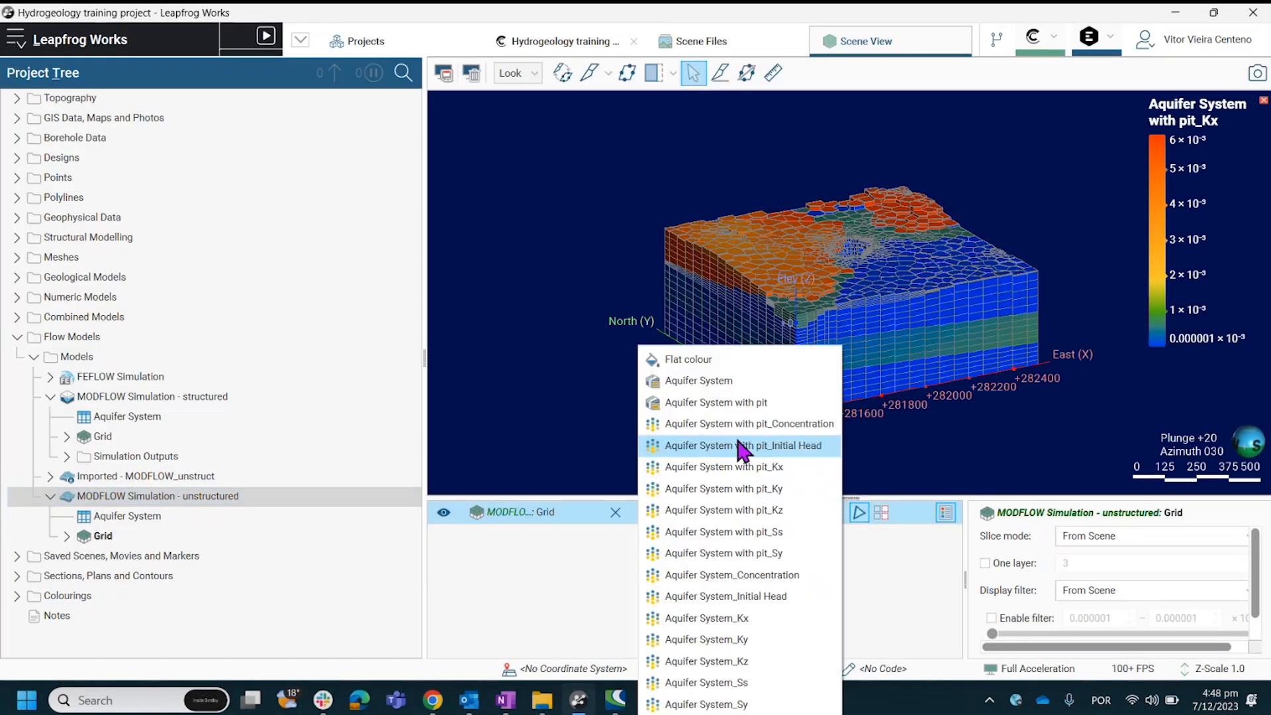
mouse_move(737, 382)
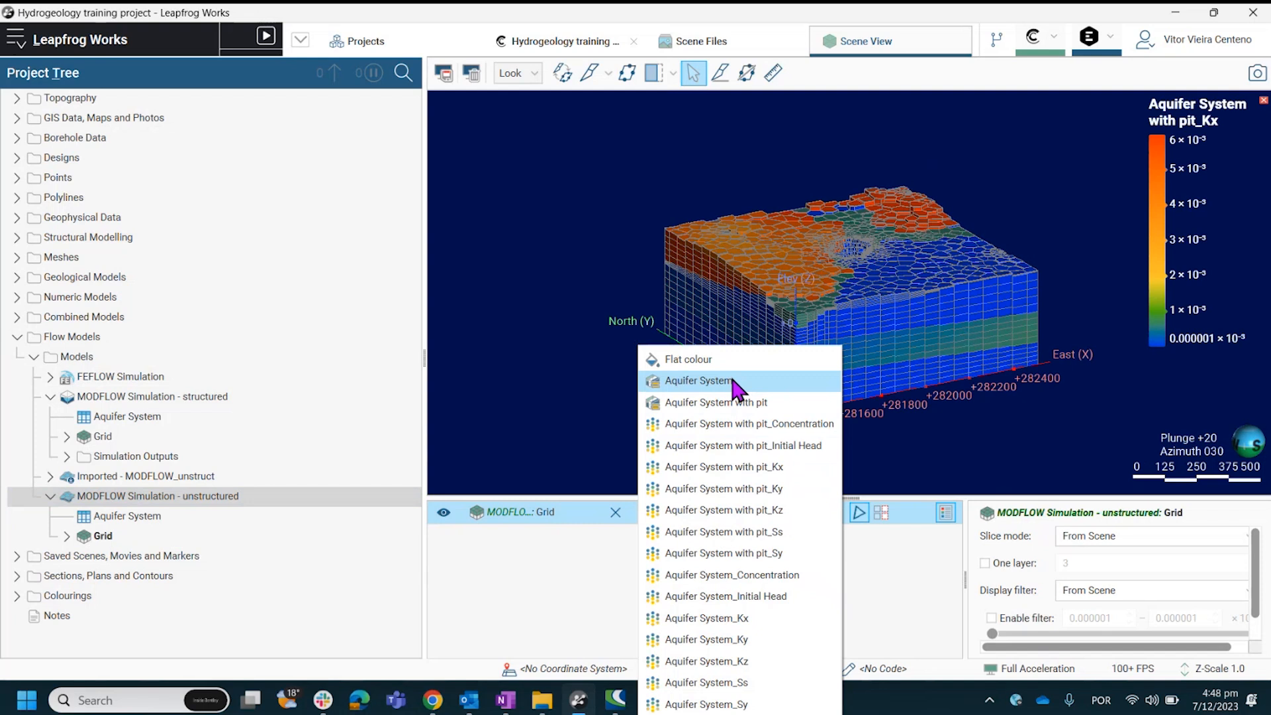
Colour the unstructured grid by Aquifer System and review its hydraulic parameter table
left_click(699, 381)
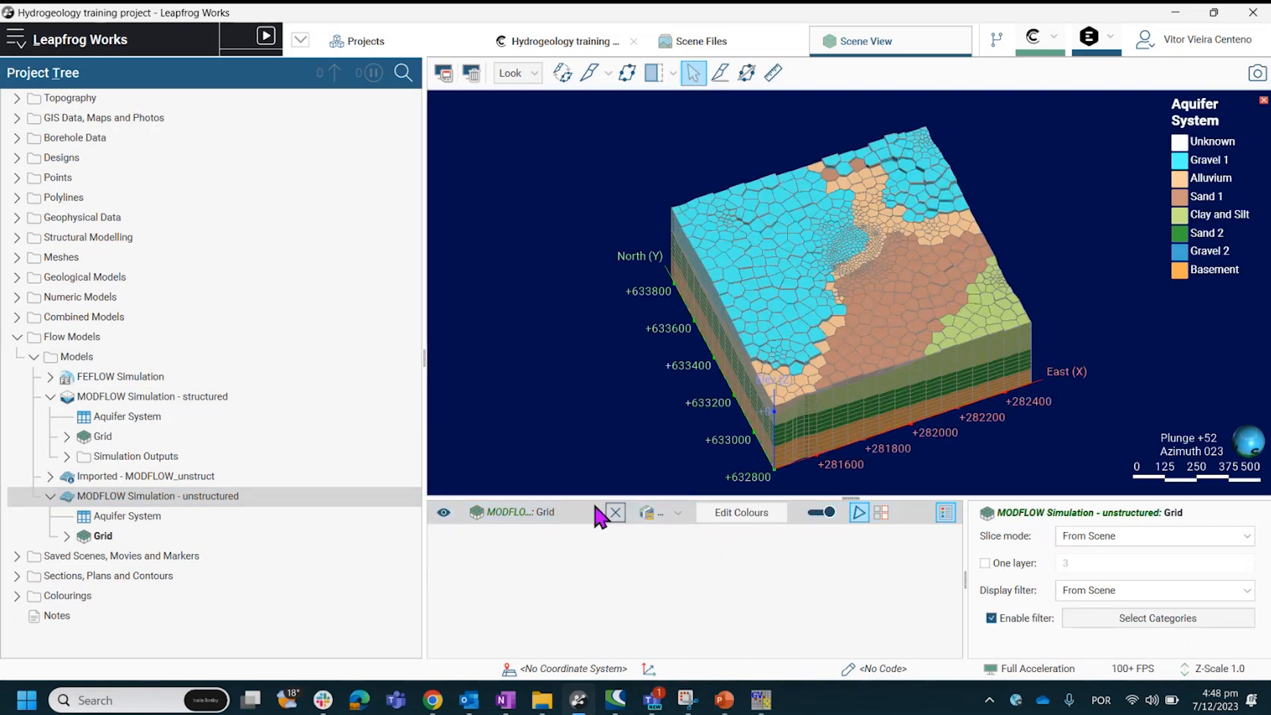
double_click(127, 515)
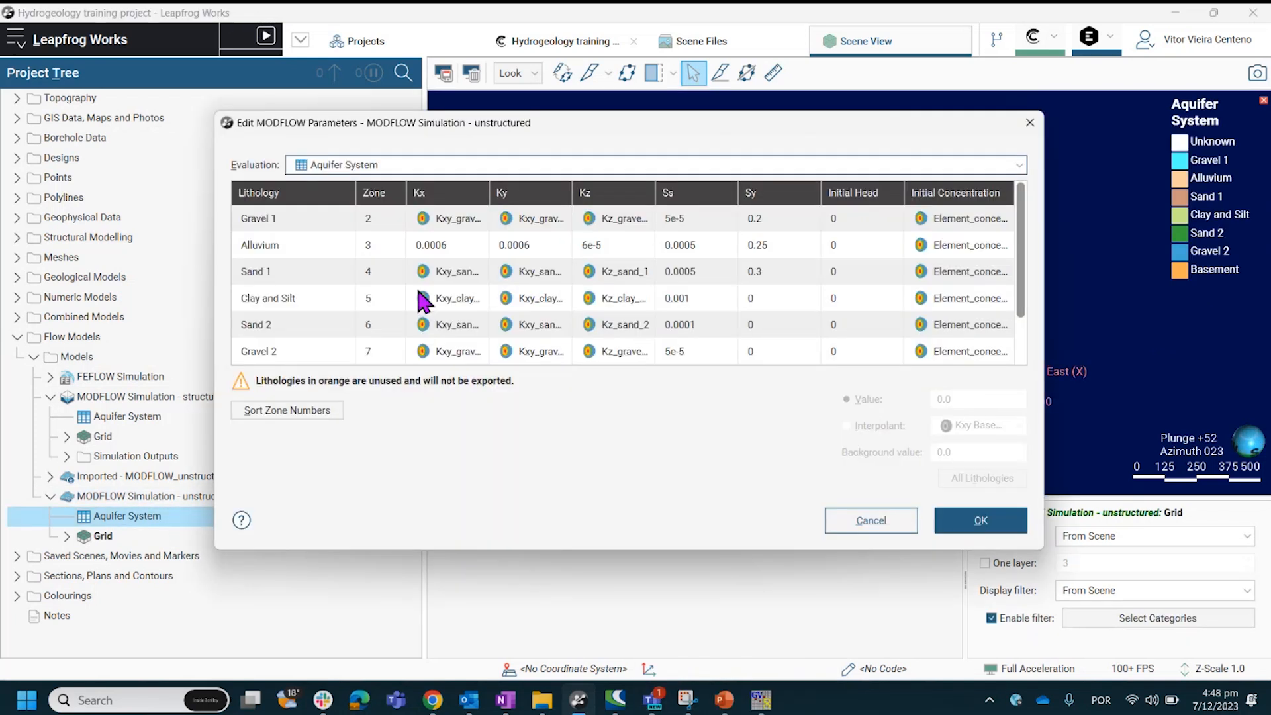
mouse_move(1012, 130)
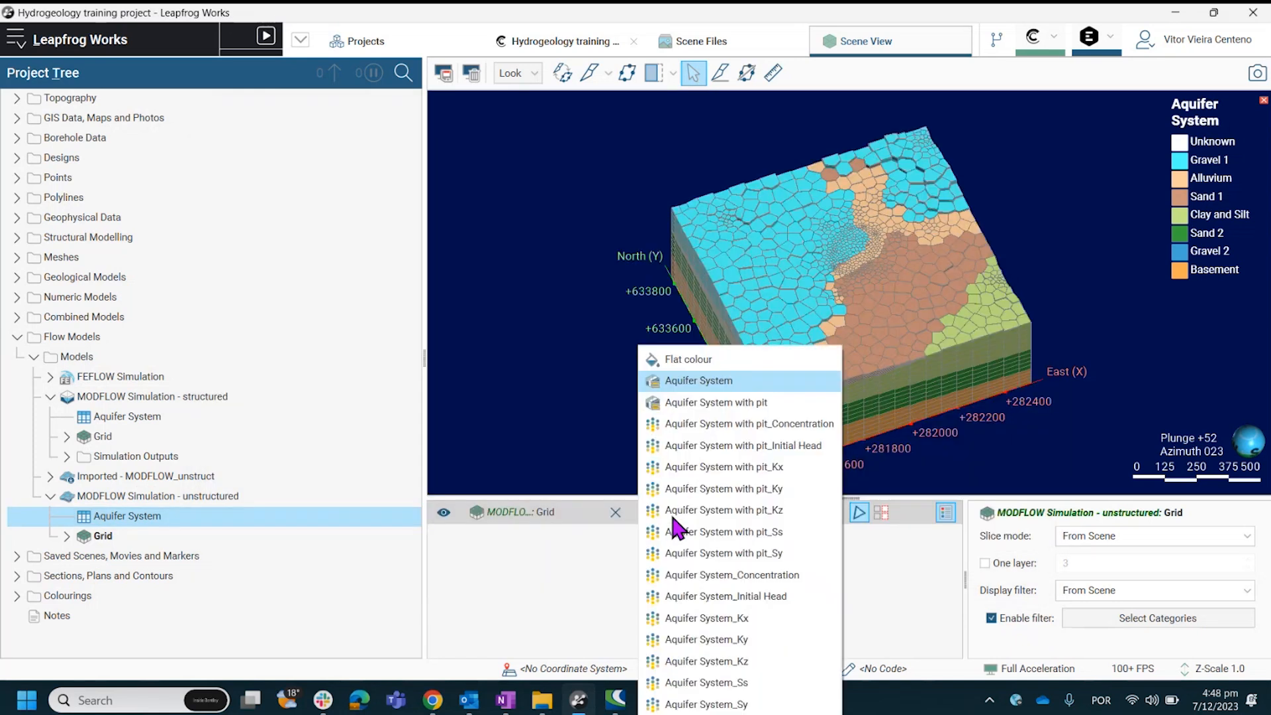
Colour the unstructured grid by Kx, then by specific yield Sy
left_click(708, 619)
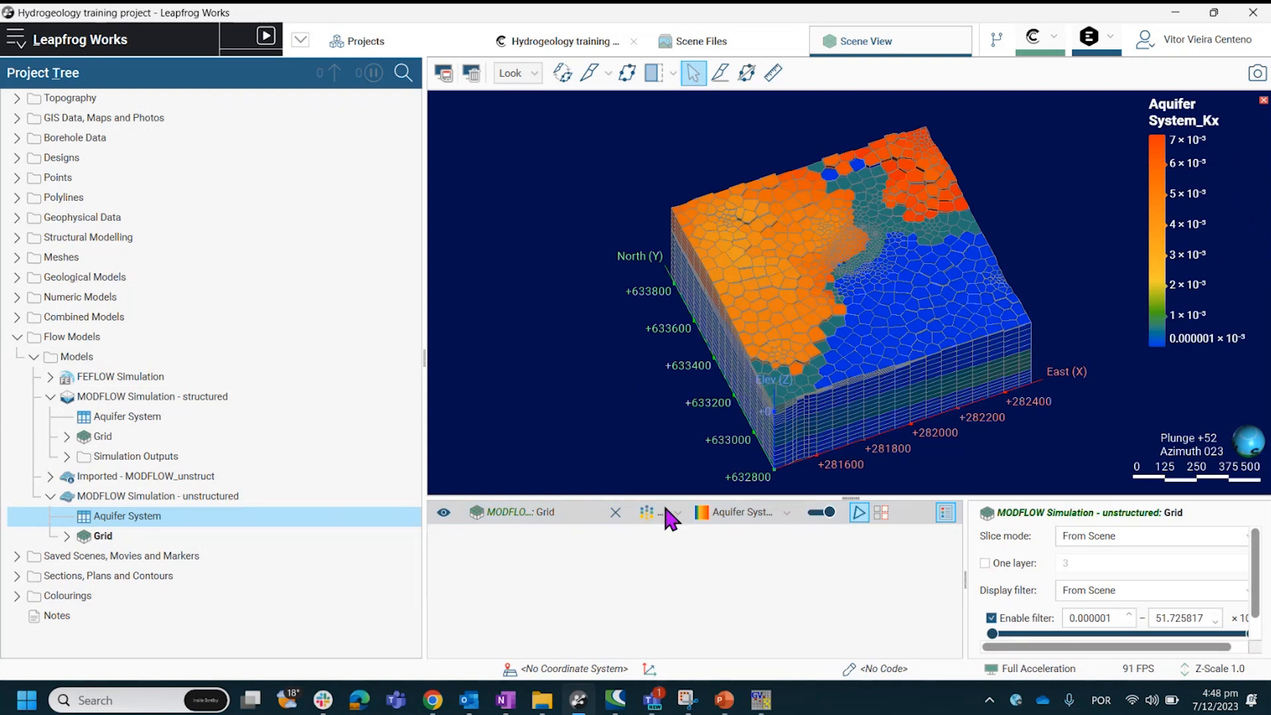
left_click(783, 511)
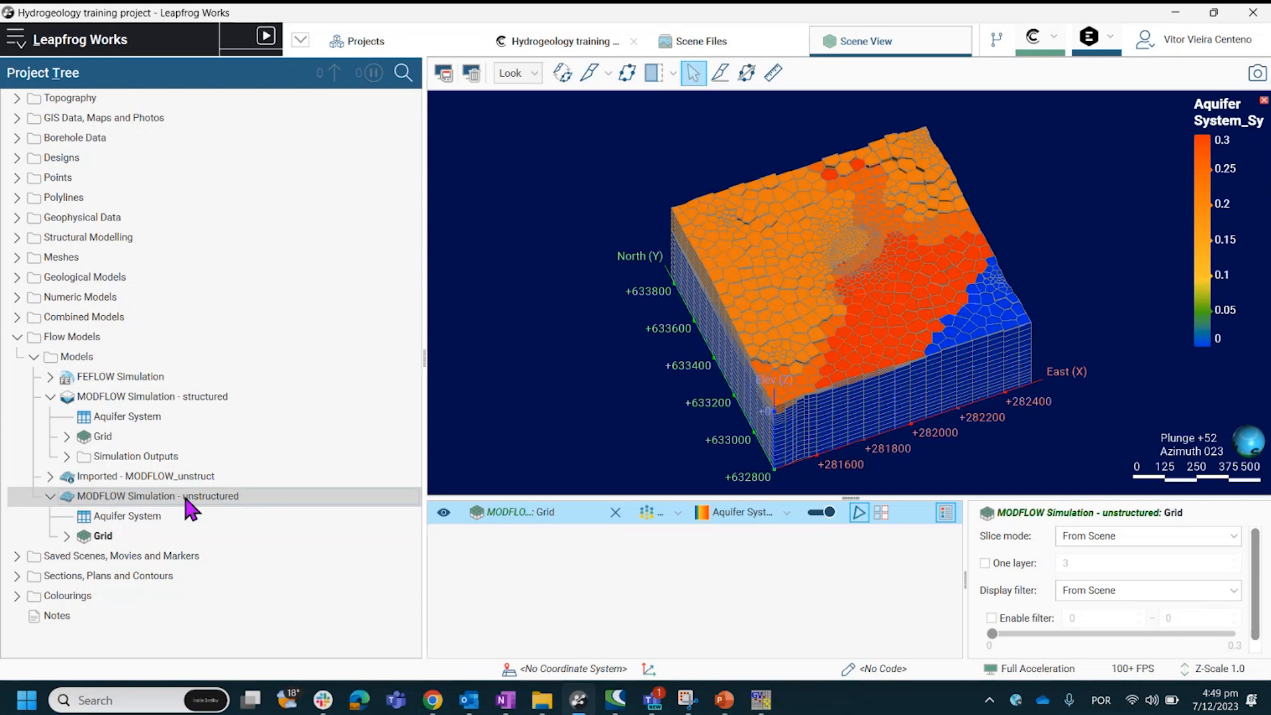
Export the unstructured simulation to MODFLOW, navigating to the Leapfrog modflow files folder
right_click(158, 495)
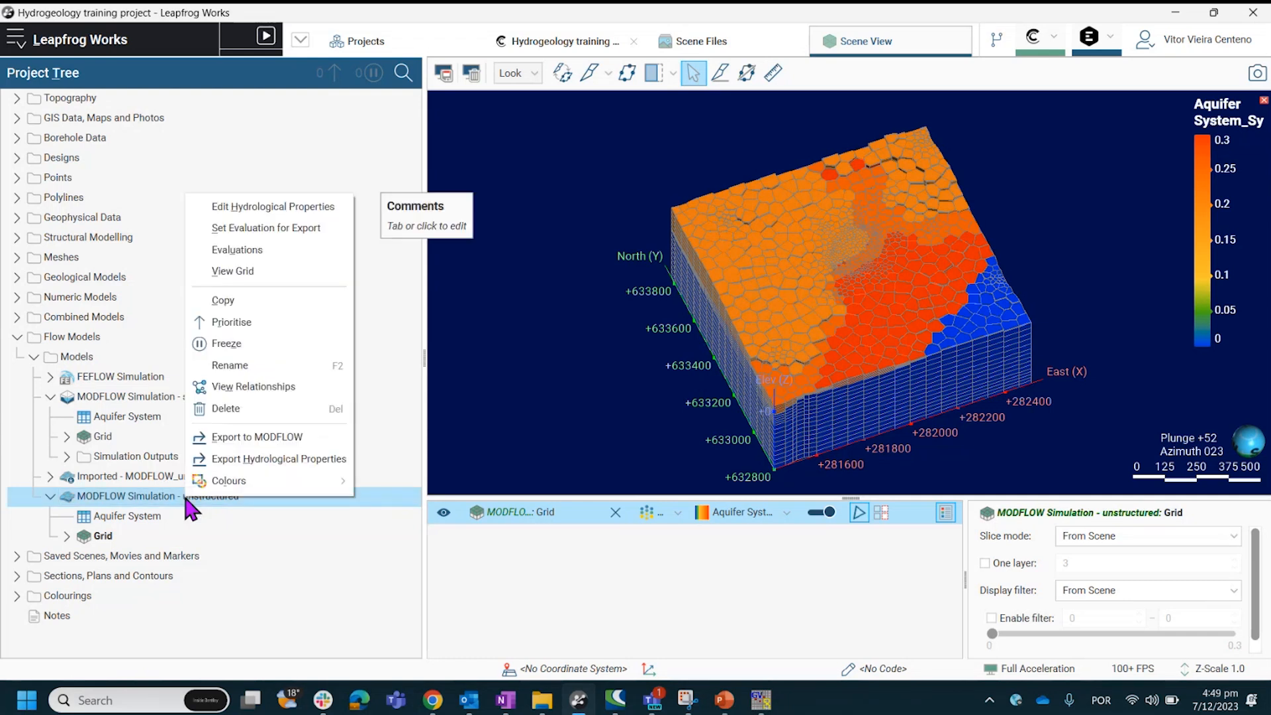
mouse_move(258, 439)
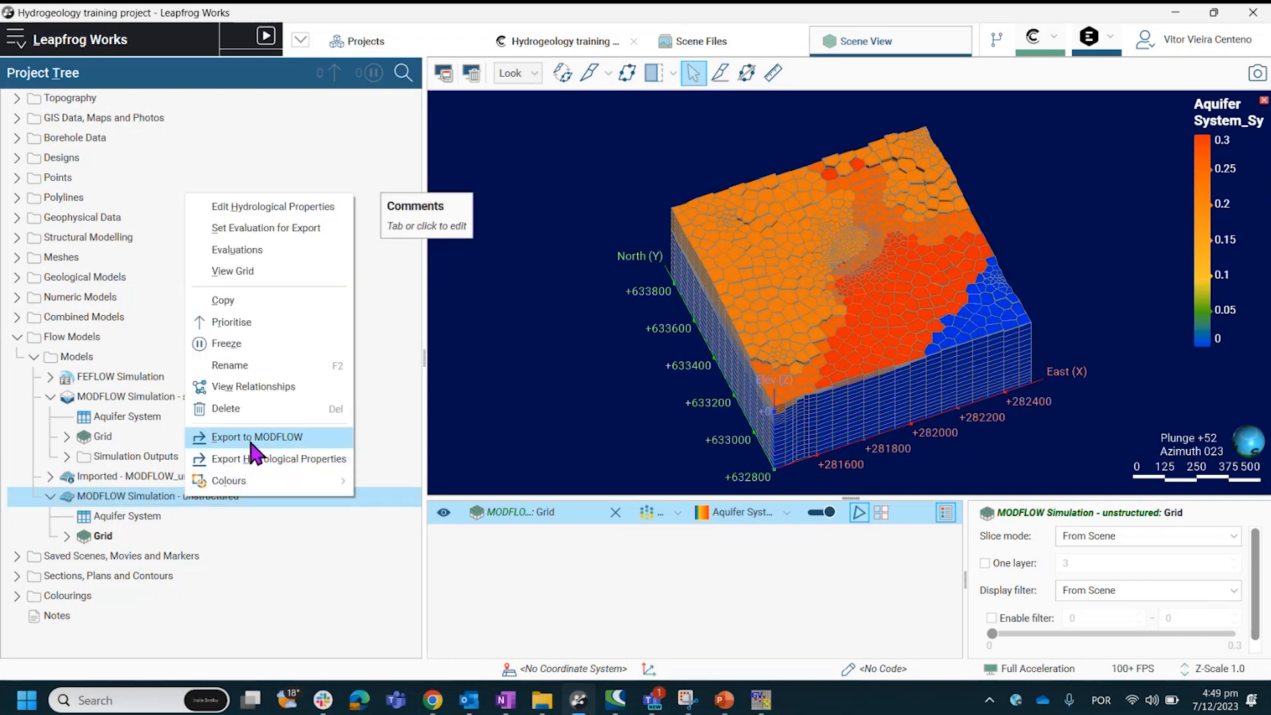
left_click(254, 437)
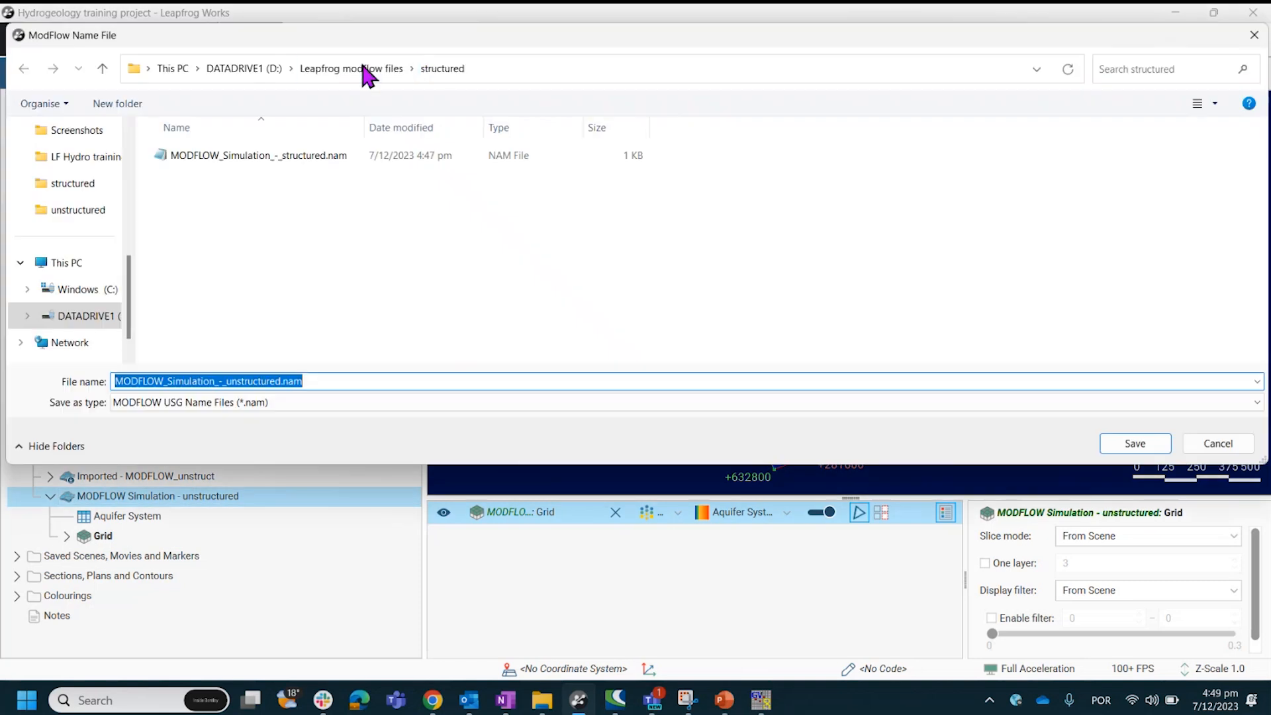
left_click(77, 209)
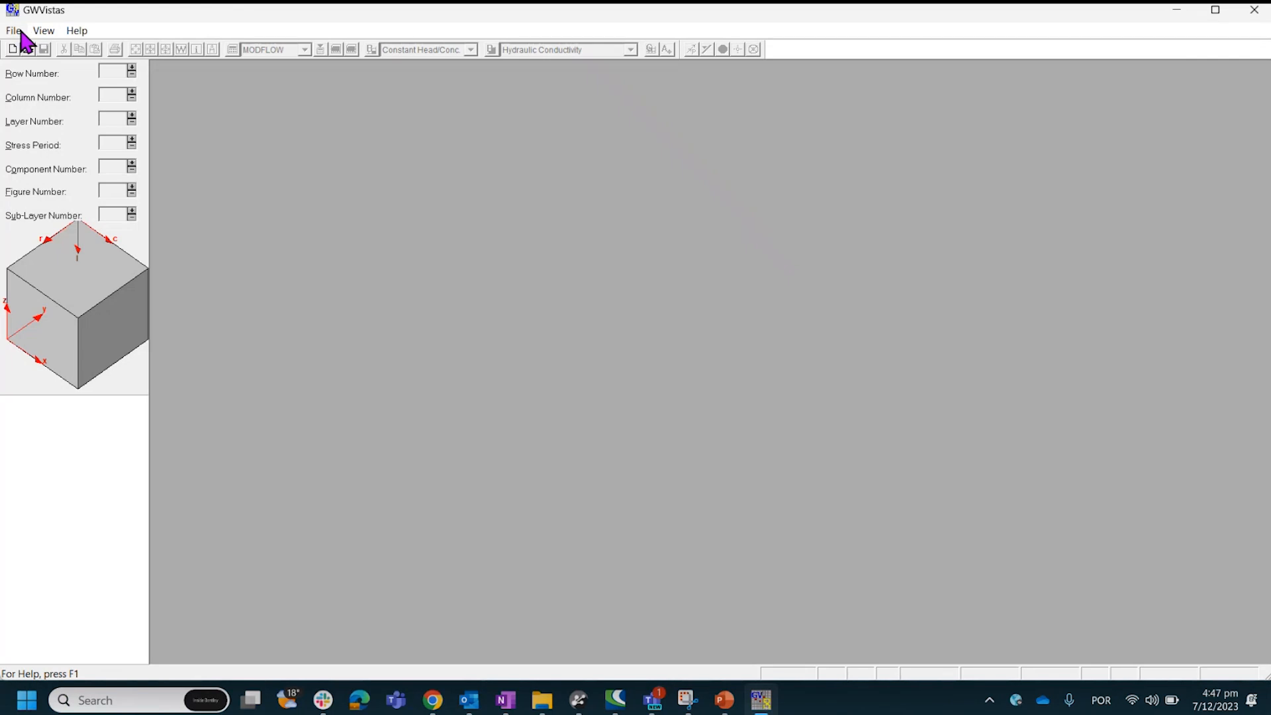
Start a new GWVistas Document in Groundwater Vistas
left_click(13, 31)
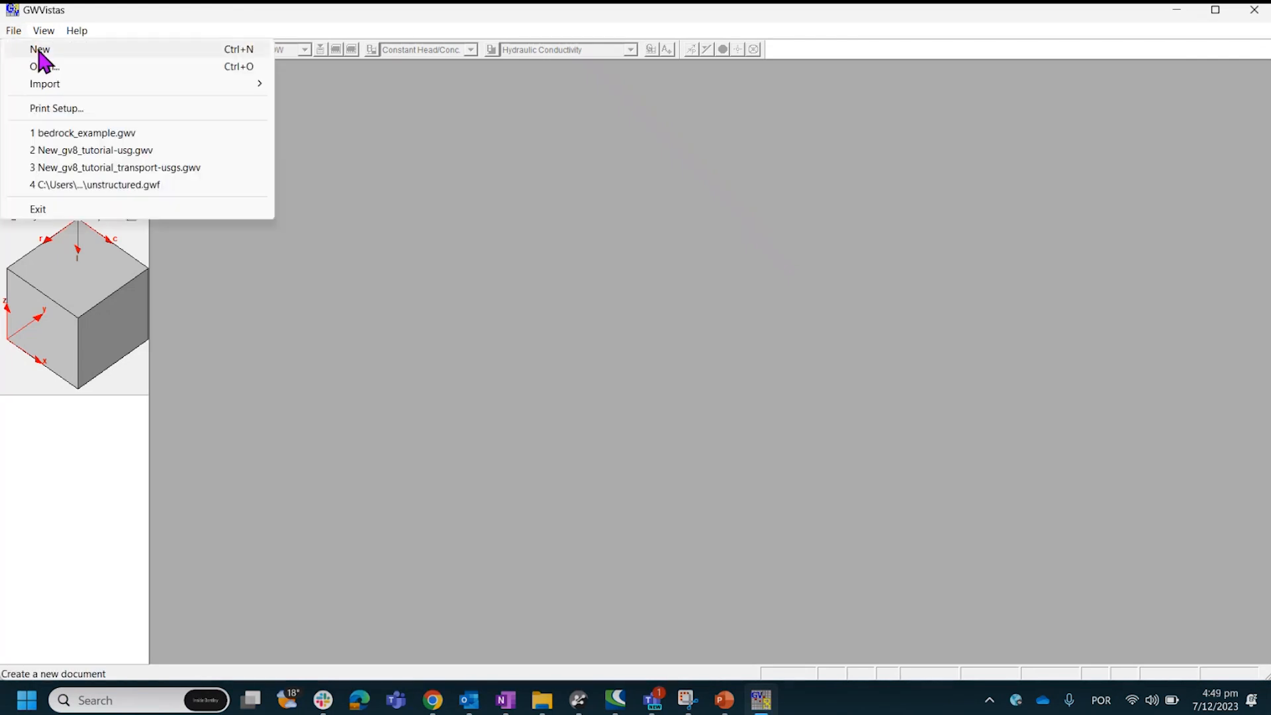
left_click(39, 49)
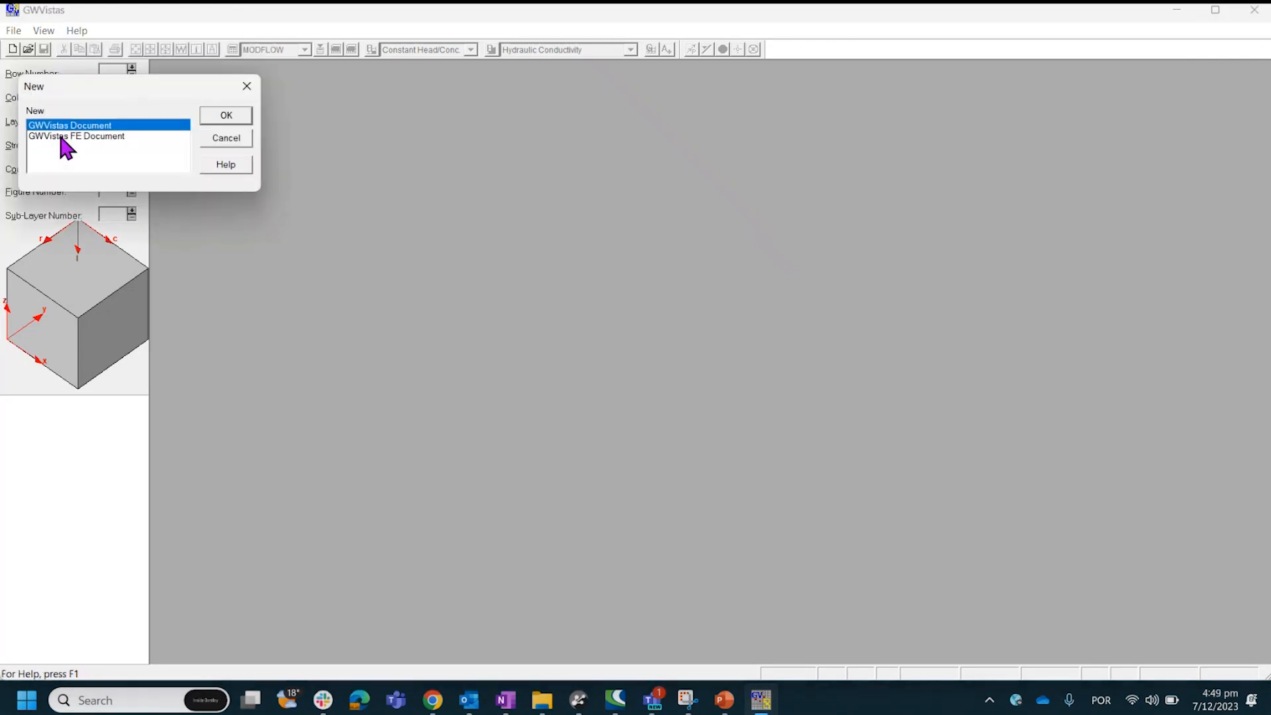
left_click(225, 114)
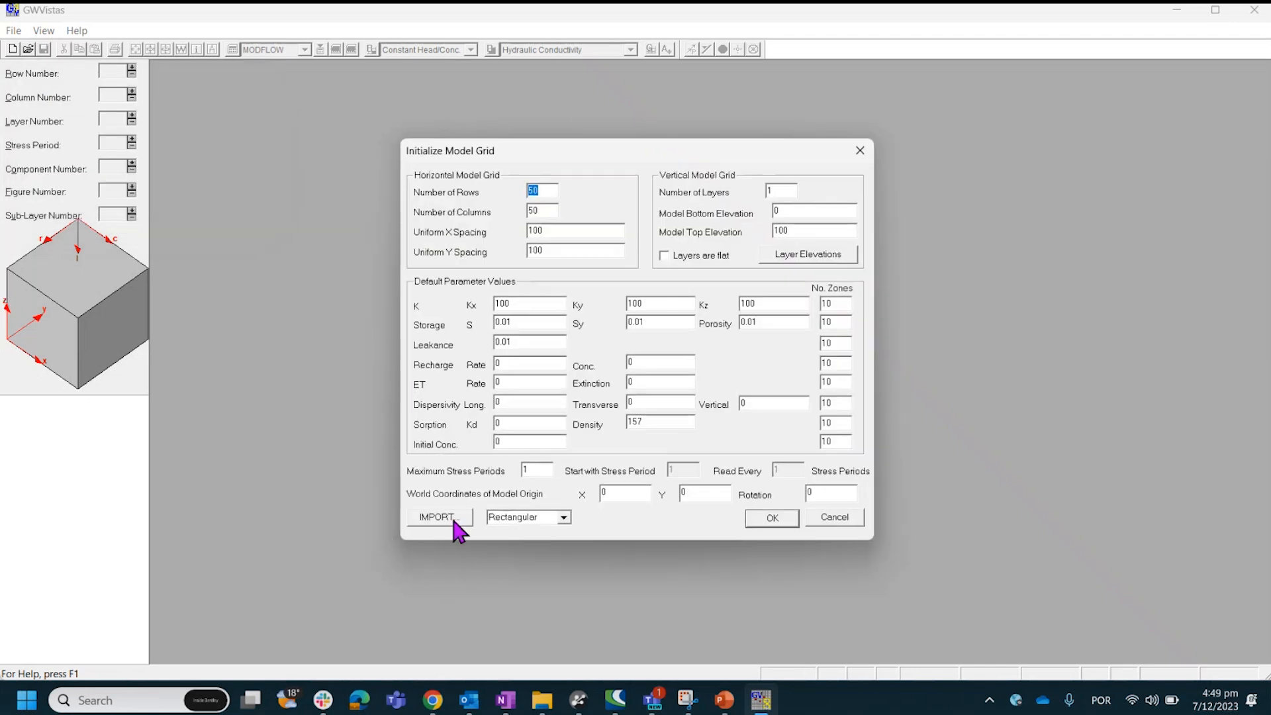
Import the MODFLOW_Simulati.gsf grid specification from the unstructured folder
left_click(438, 517)
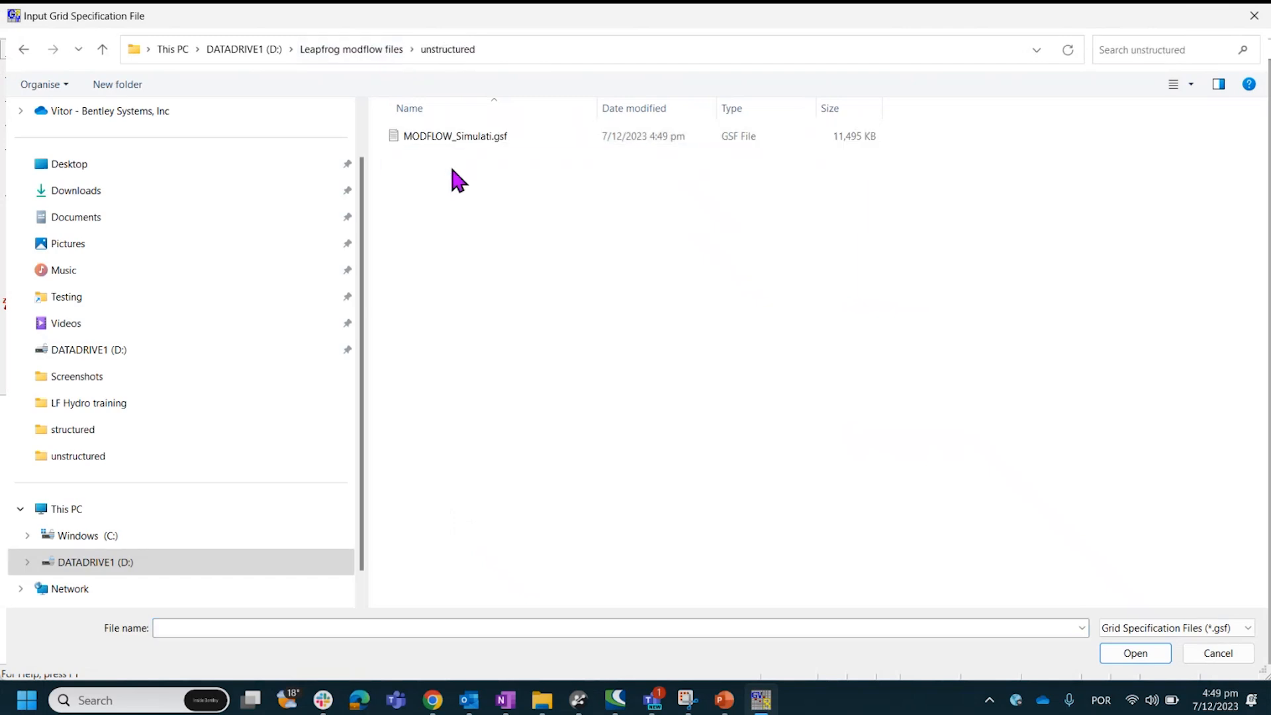
mouse_move(466, 137)
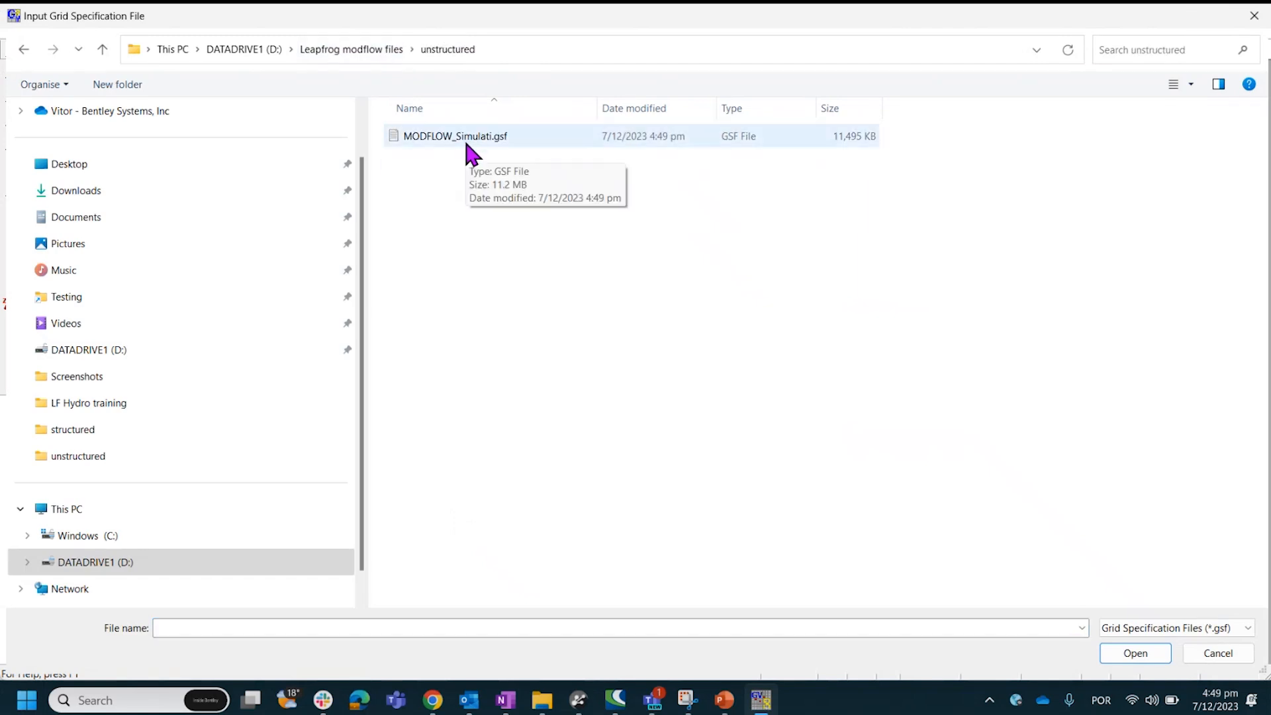
left_click(454, 135)
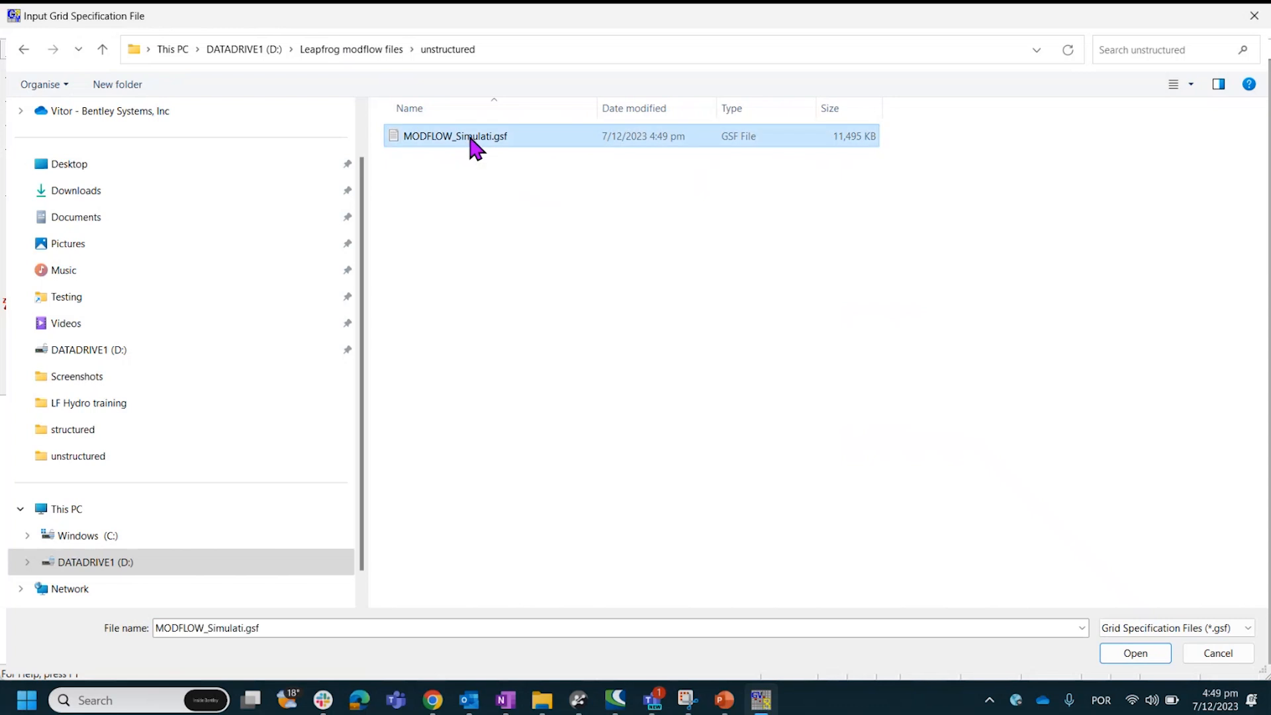
mouse_move(1135, 653)
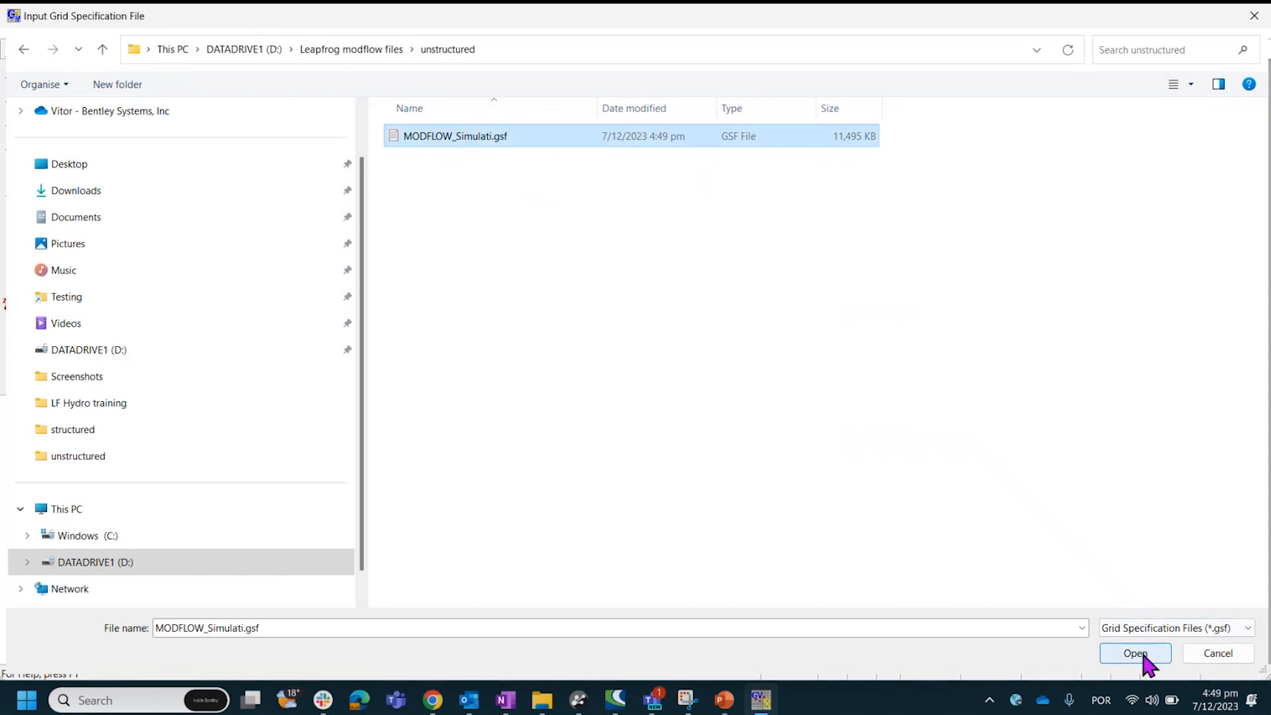
left_click(1134, 653)
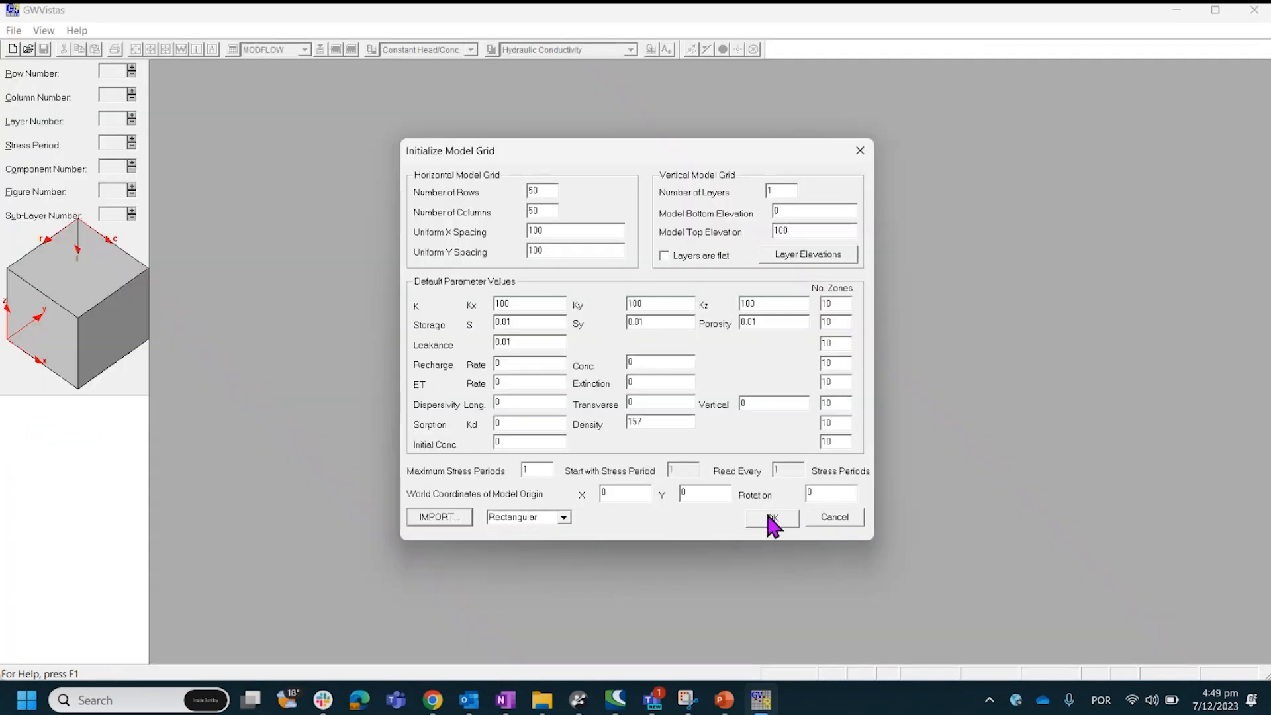
Load the Voronoi grid with no QuadTree representation and acknowledge the import notice
left_click(771, 519)
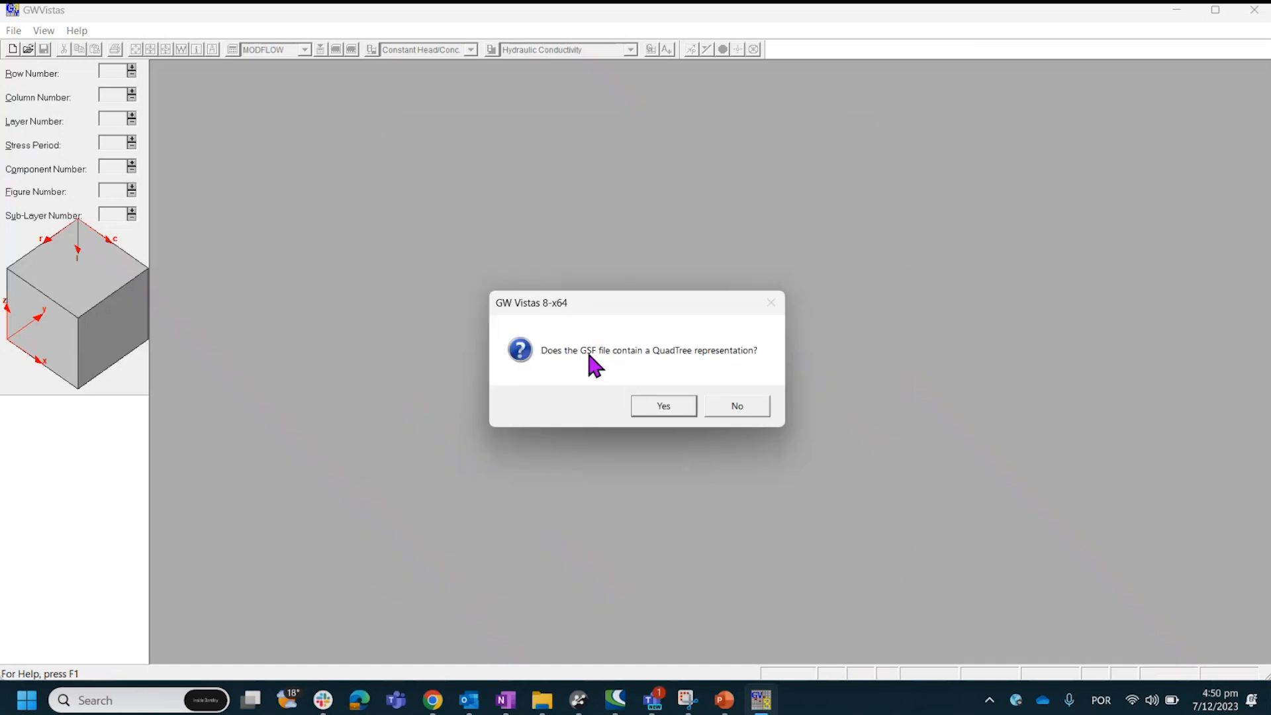
mouse_move(736, 412)
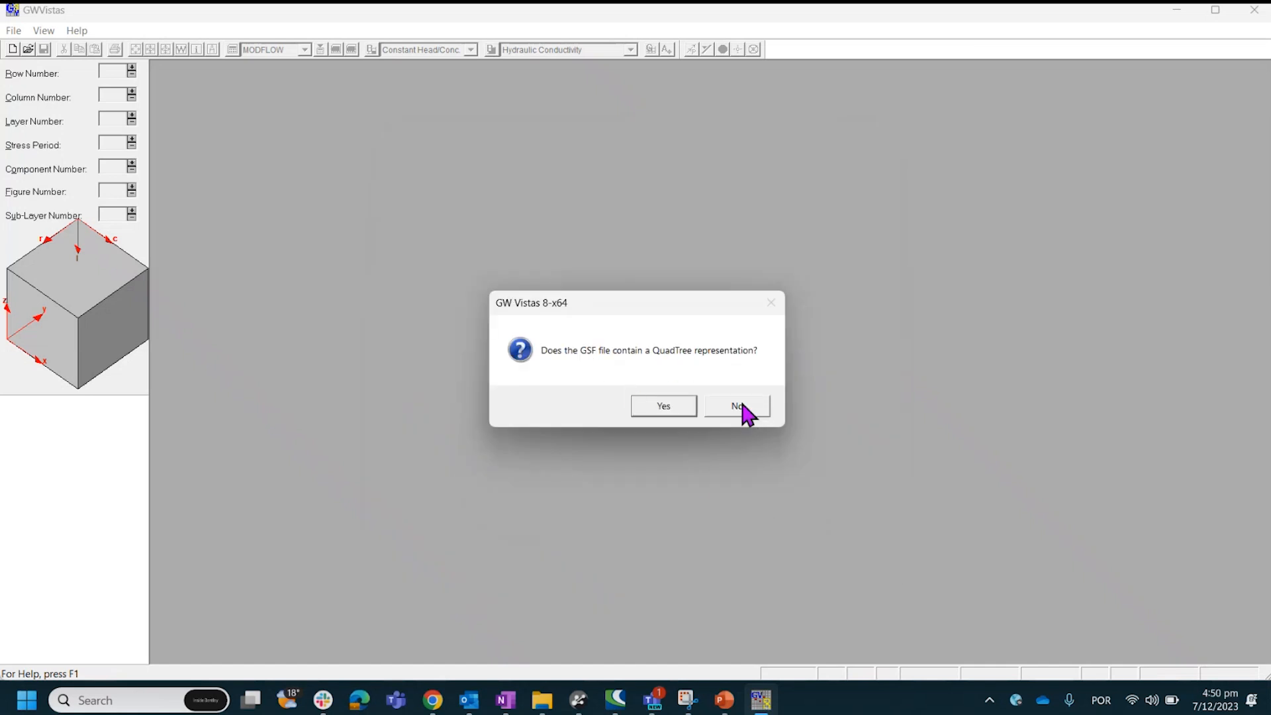
left_click(735, 406)
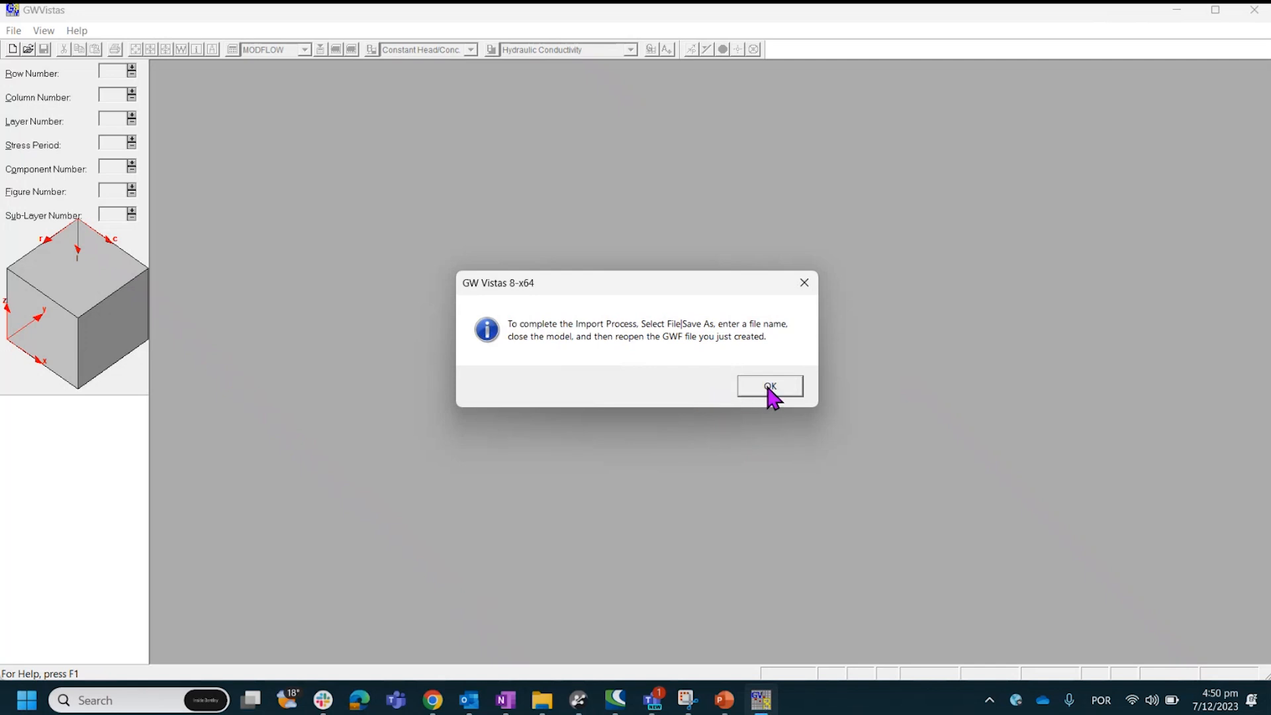
left_click(769, 386)
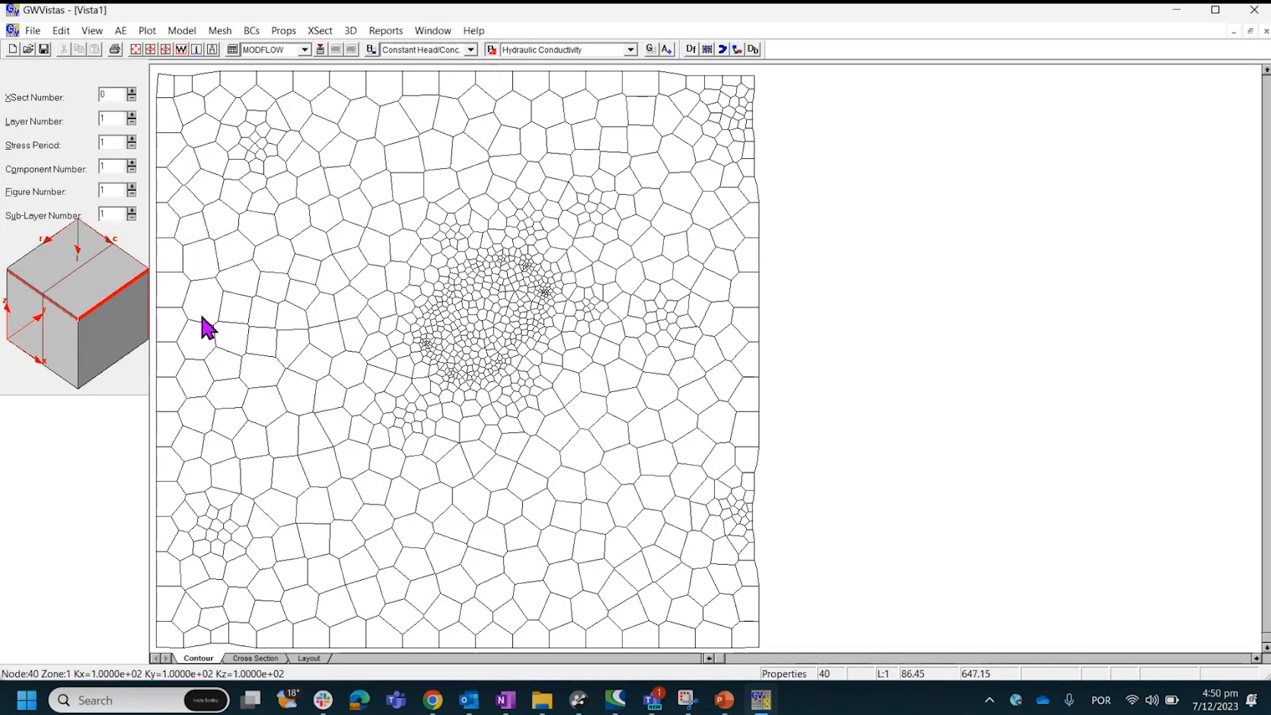
mouse_move(110, 679)
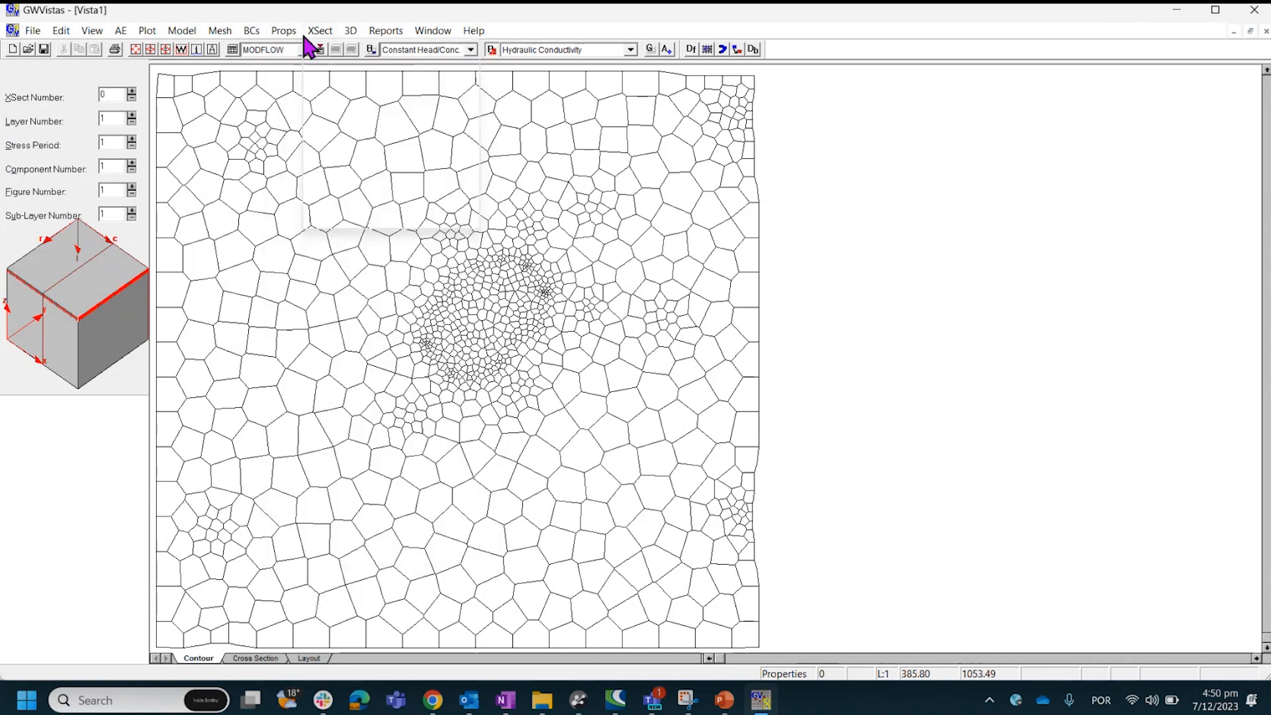
left_click(284, 30)
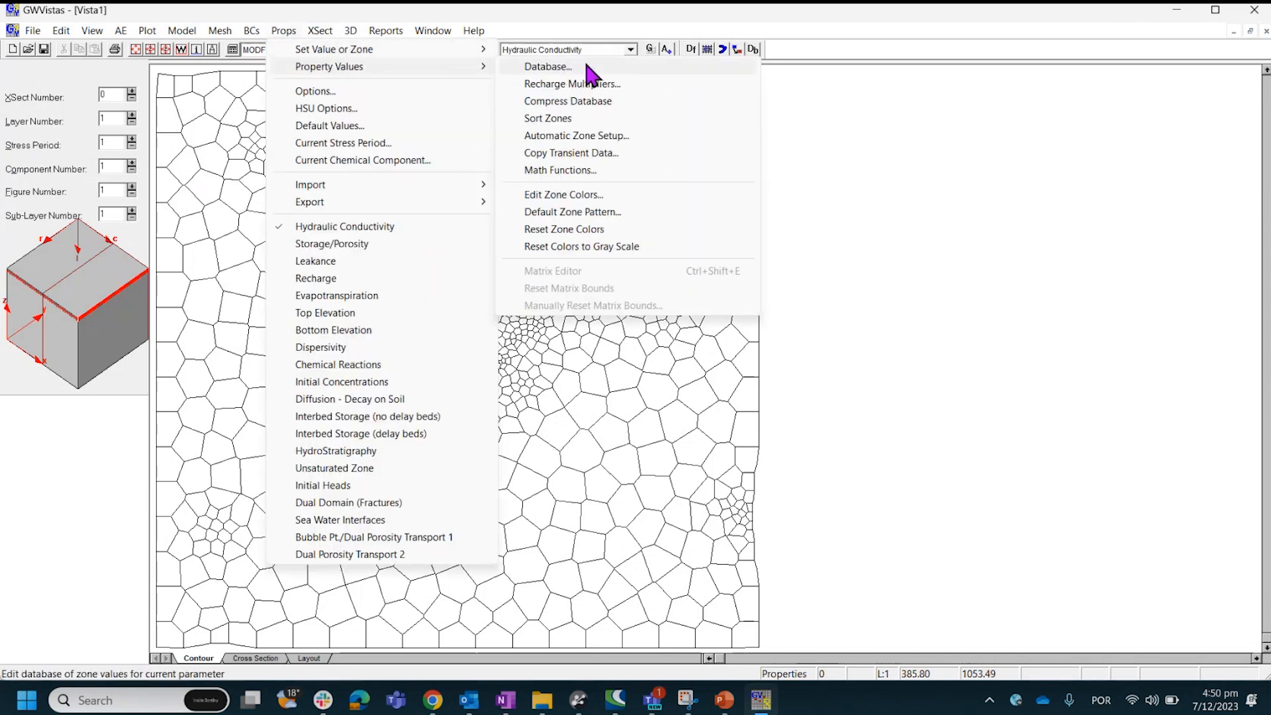
left_click(547, 67)
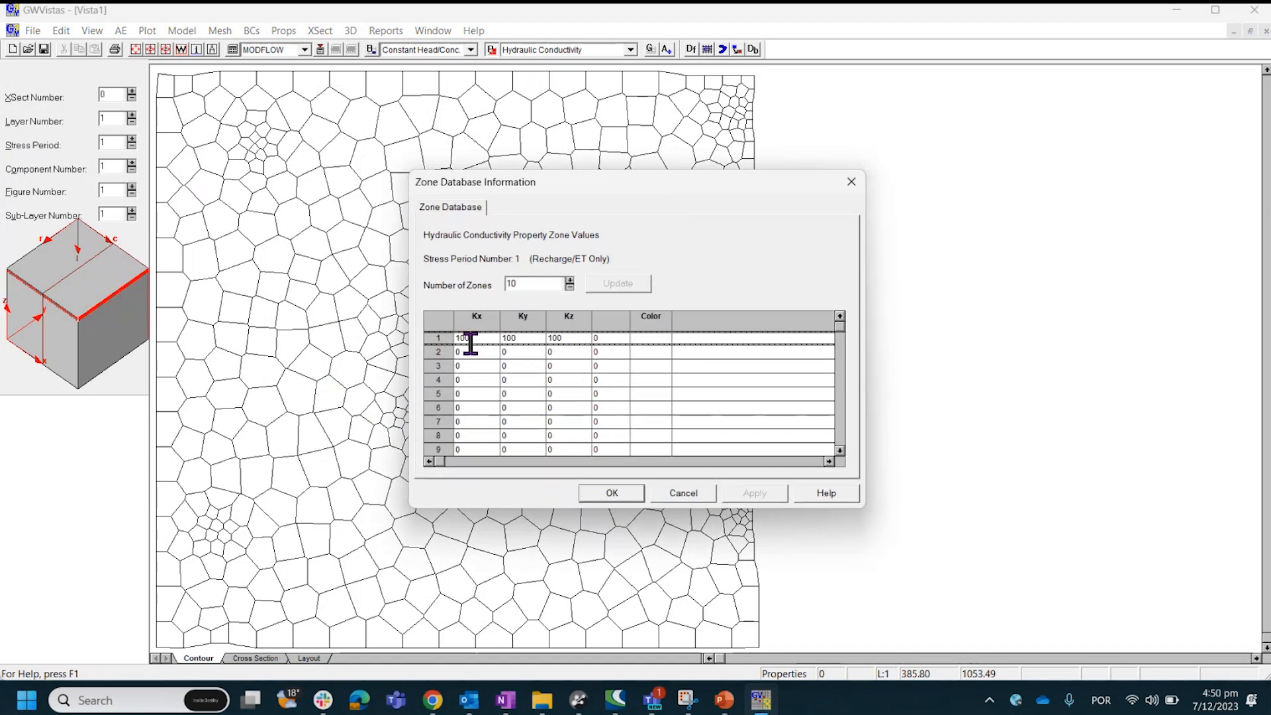
mouse_move(781, 274)
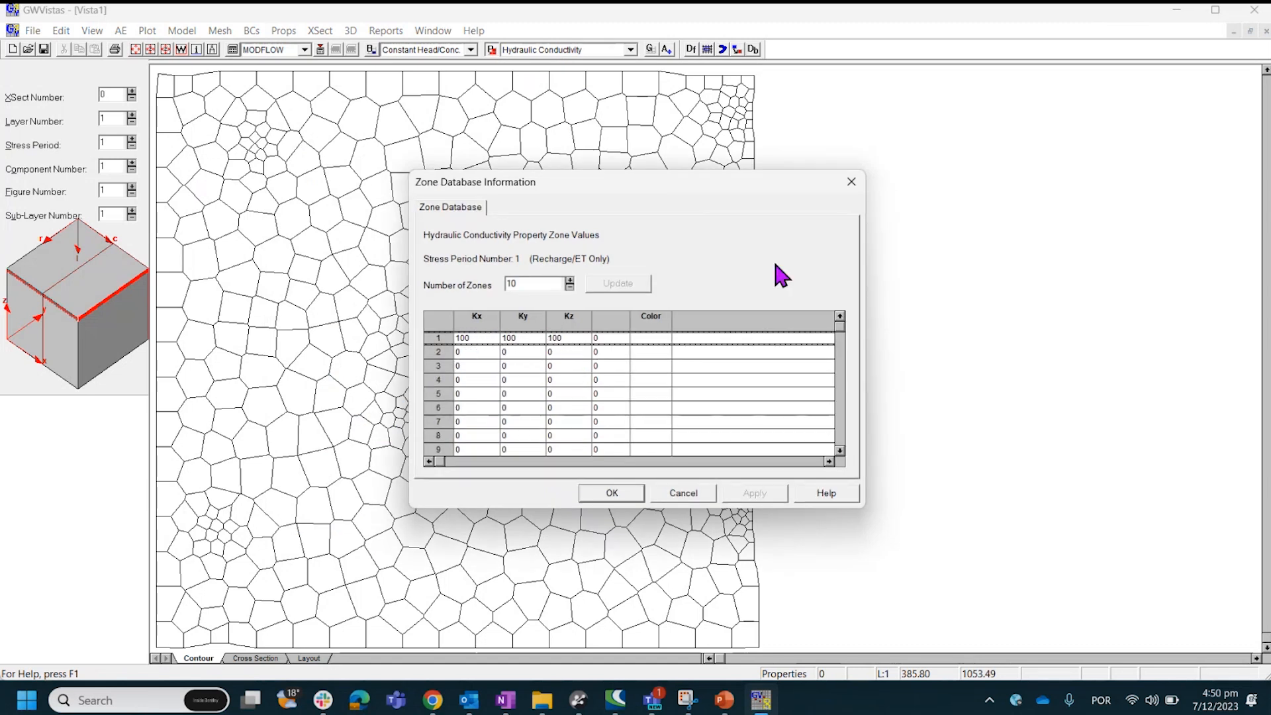
left_click(610, 493)
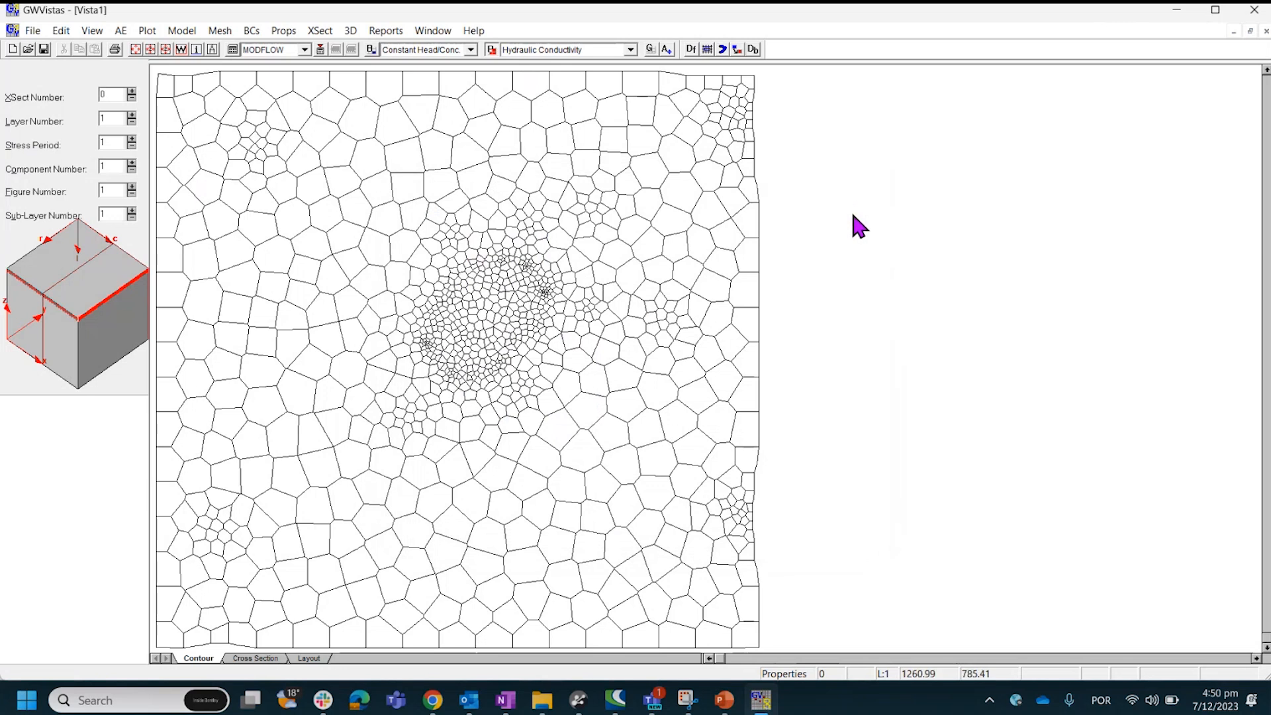
mouse_move(38, 38)
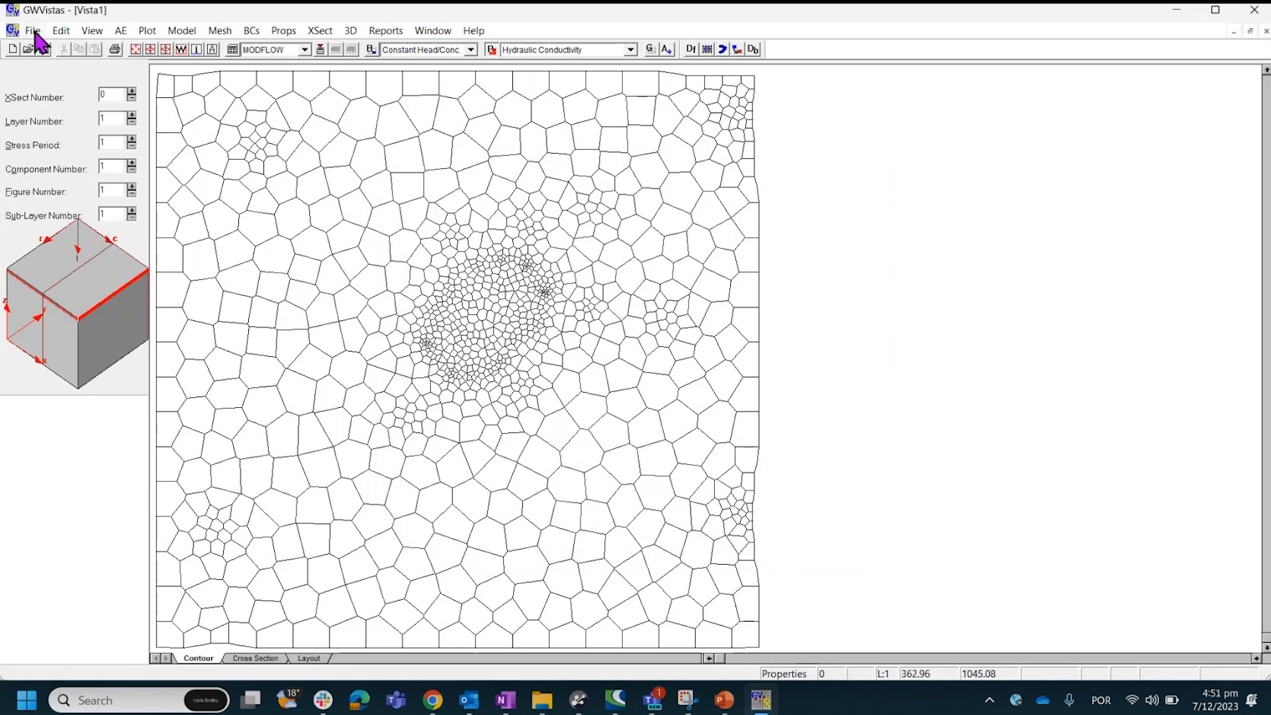
Import the MODFLOW-USG MODFLOW_Simulati.nam file so the grid carries Kx about 4.94e-03
left_click(32, 31)
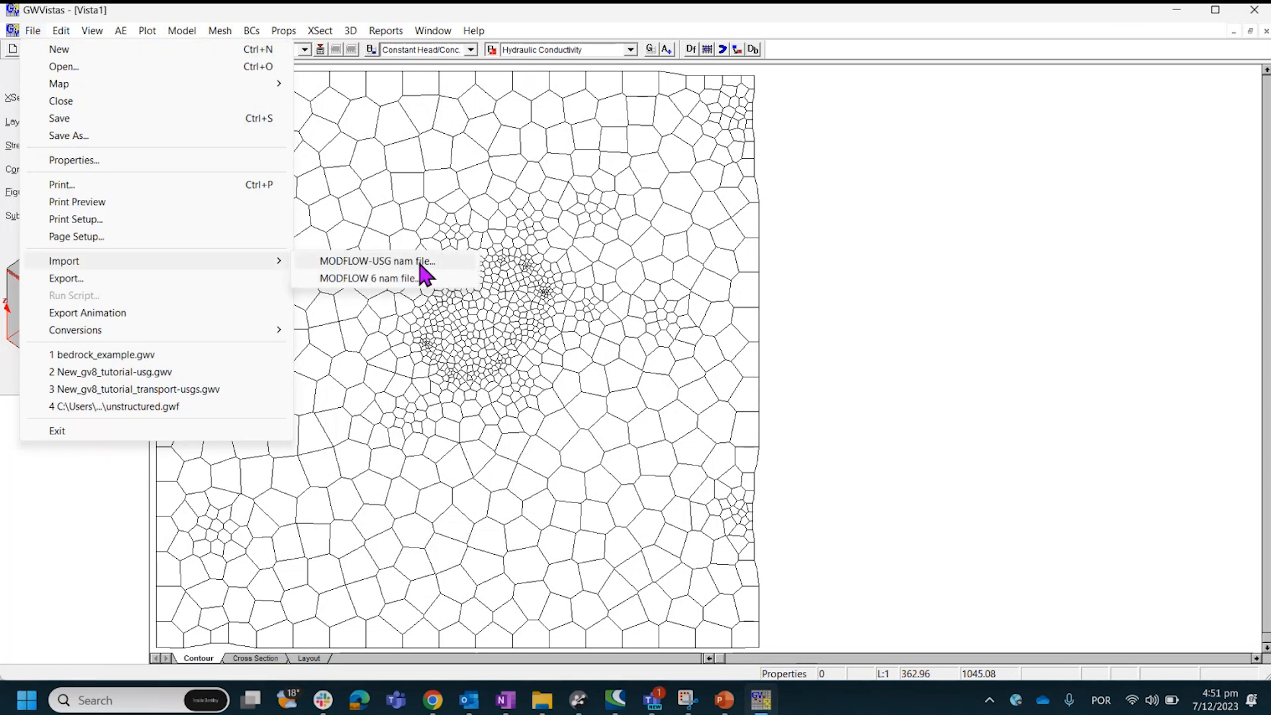
left_click(378, 261)
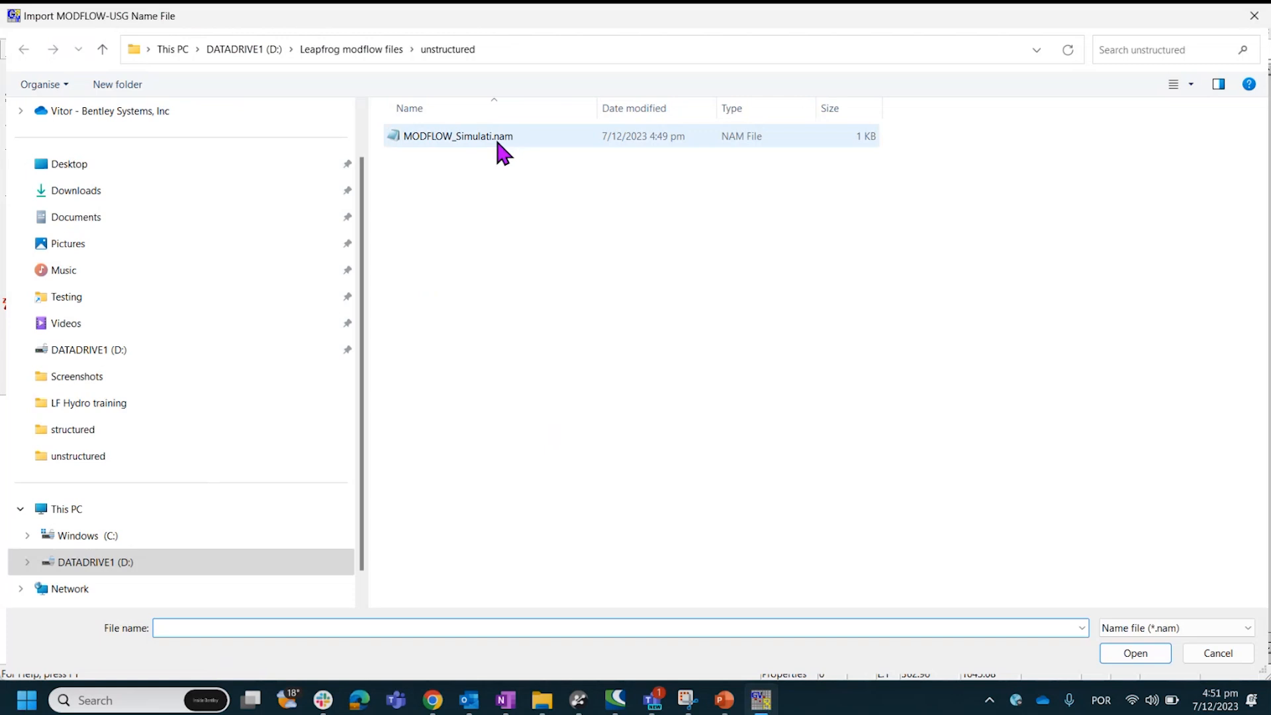
left_click(457, 135)
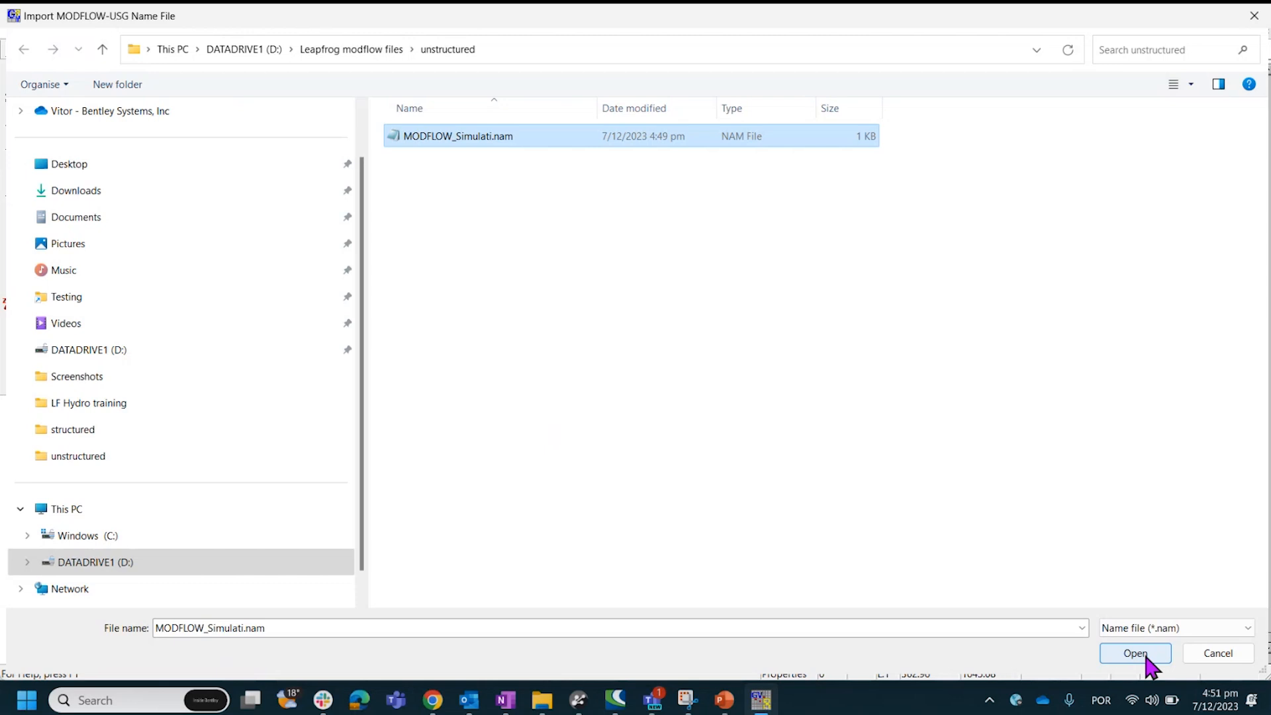
left_click(1135, 652)
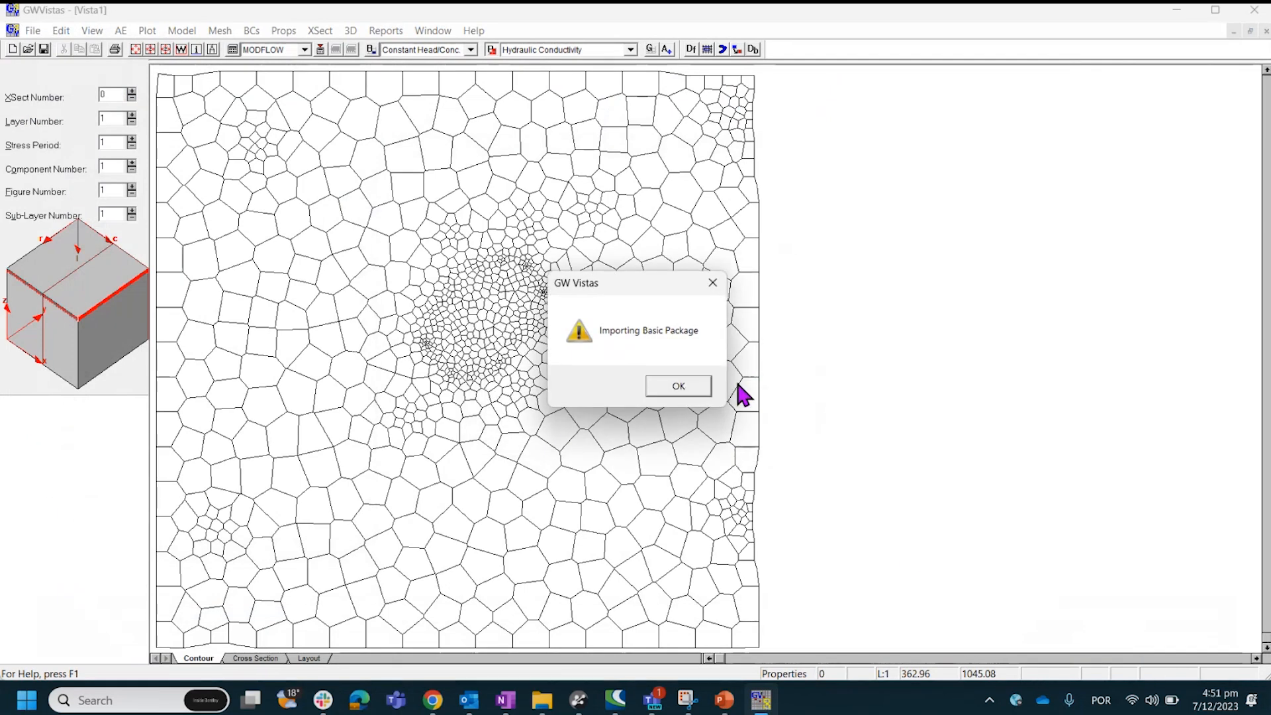
left_click(678, 386)
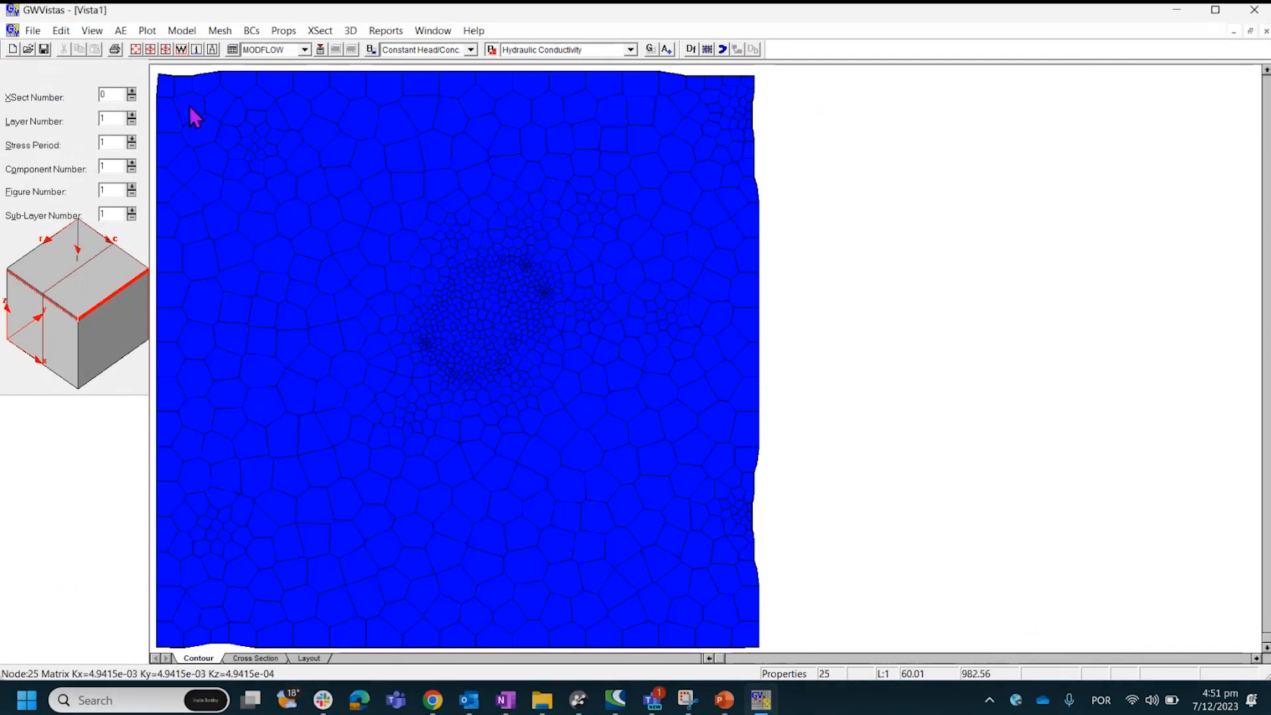
mouse_move(171, 103)
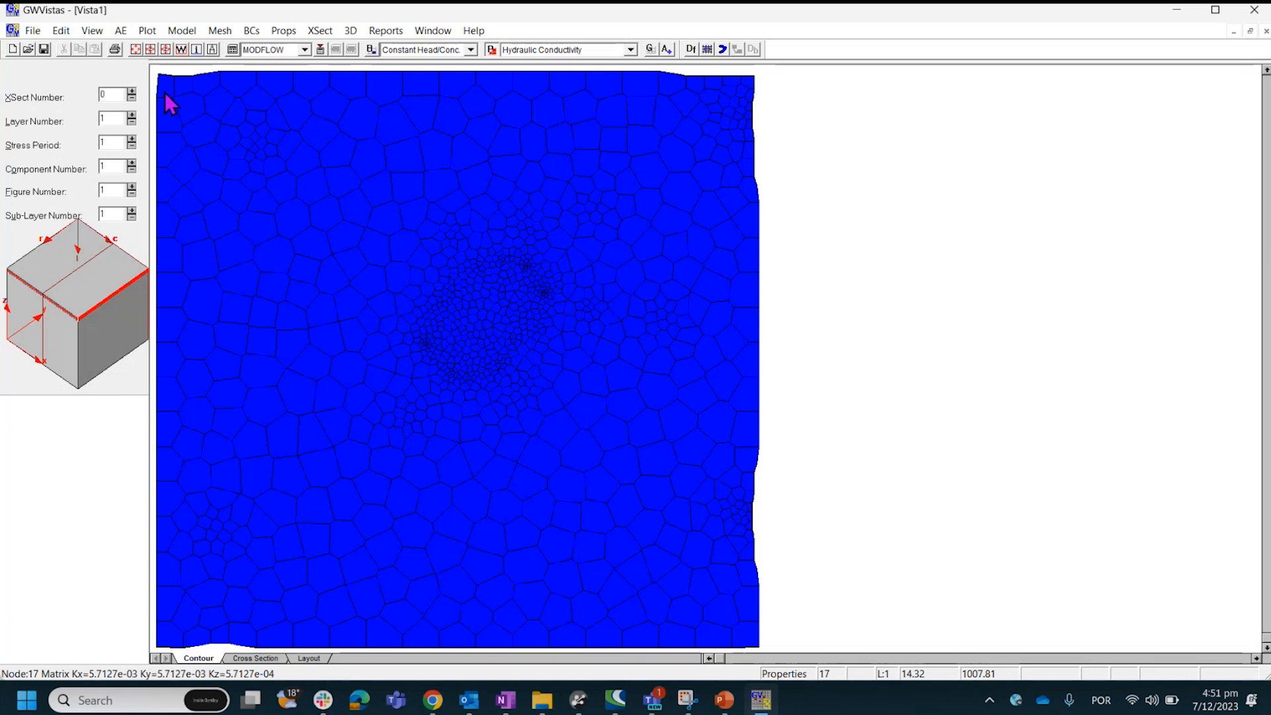
mouse_move(185, 106)
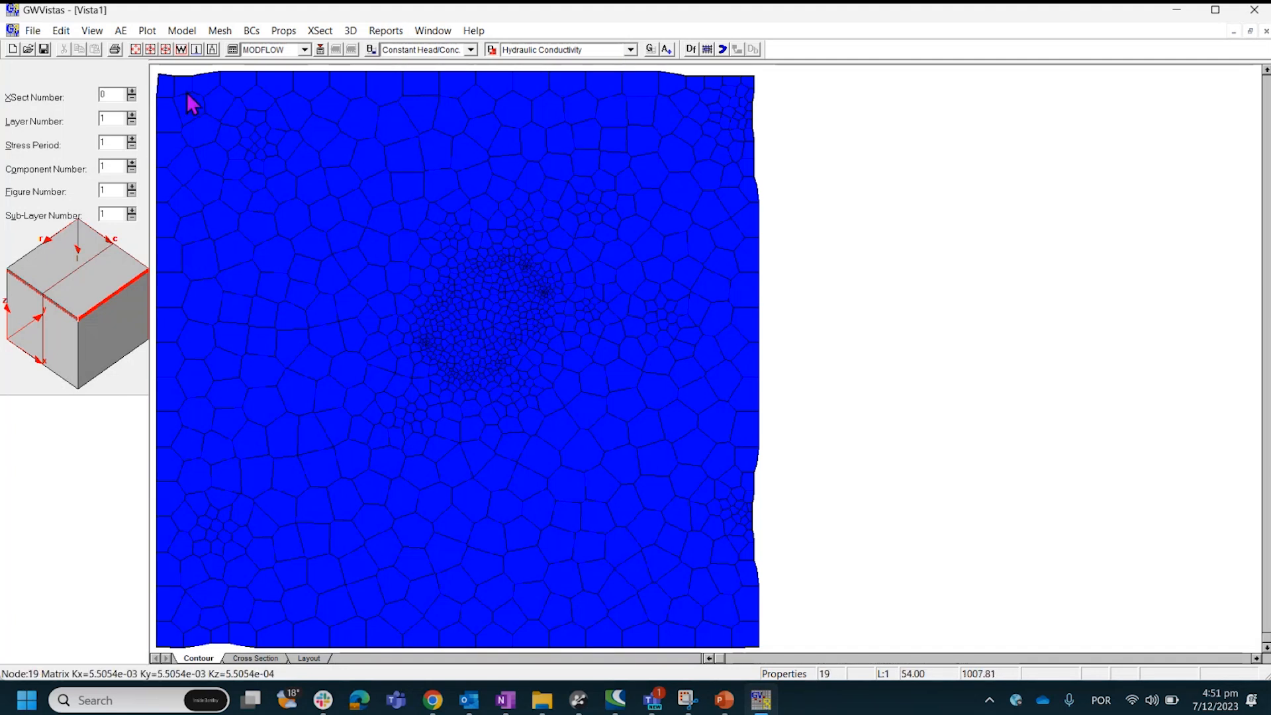
mouse_move(72, 684)
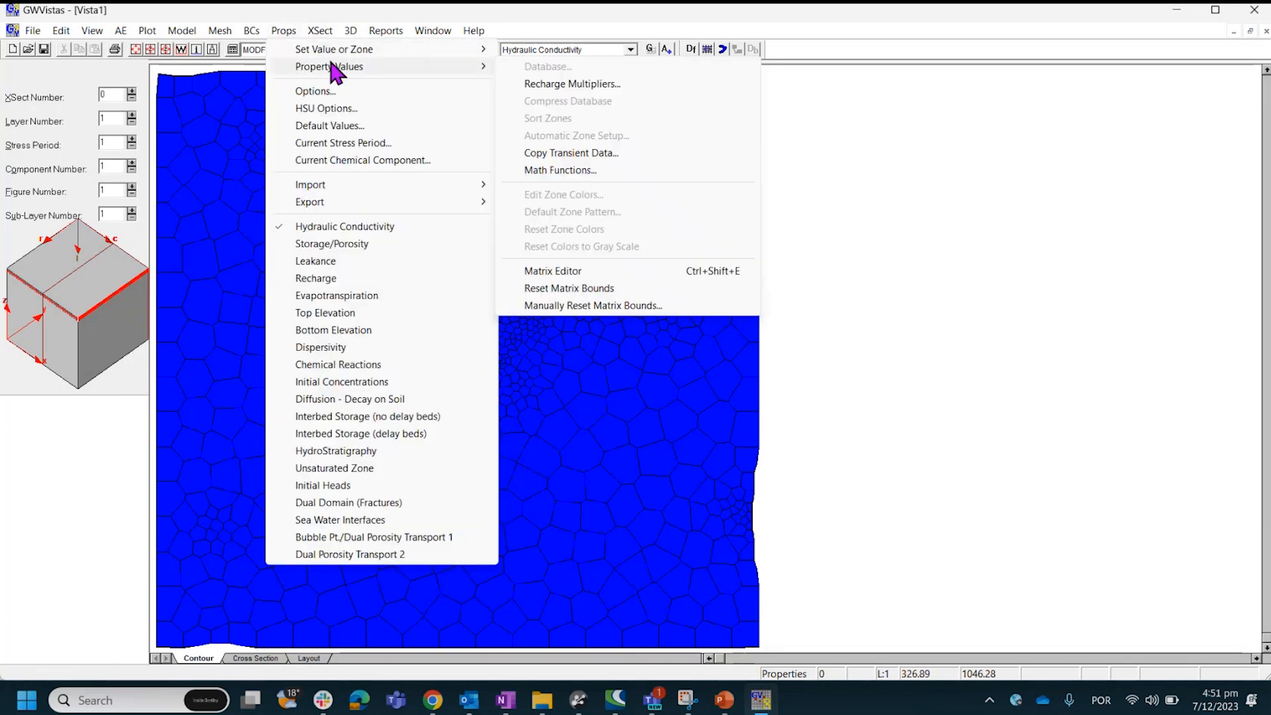
Review the cell-by-cell Kx and storage matrices (Ss 5.0e-04, Sy 0.30, porosity 0.01)
left_click(552, 270)
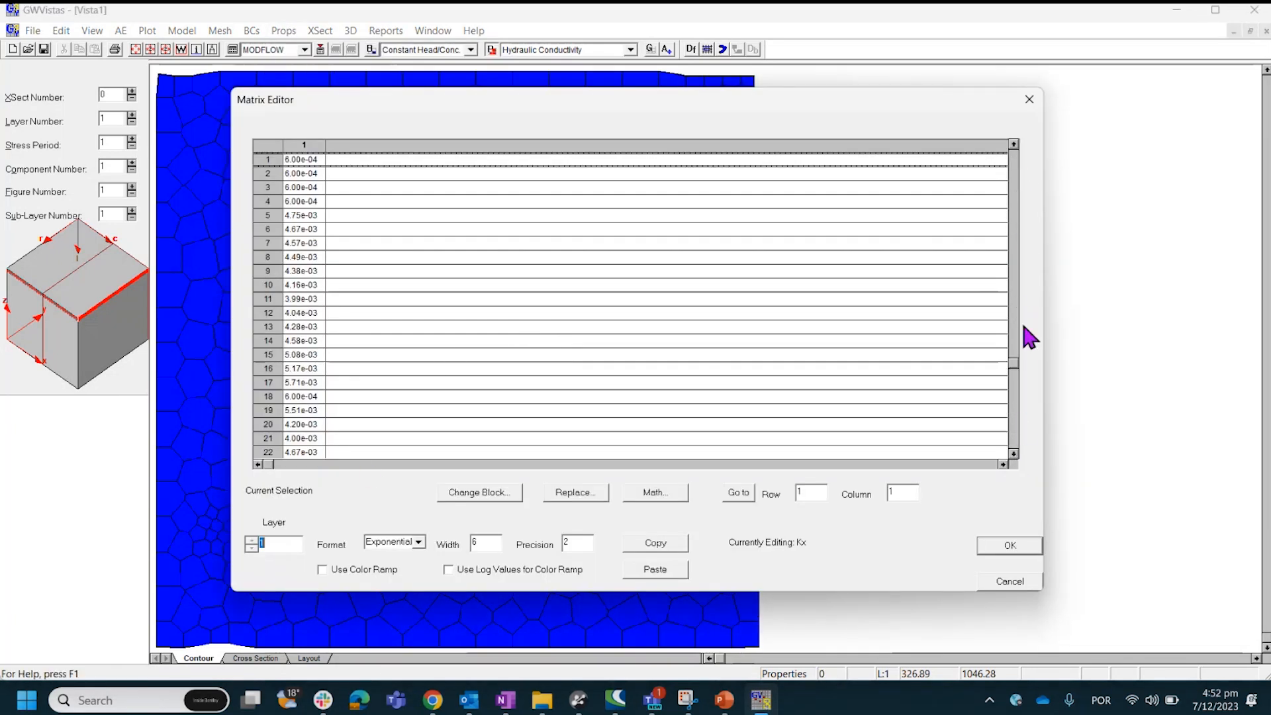
left_click(284, 31)
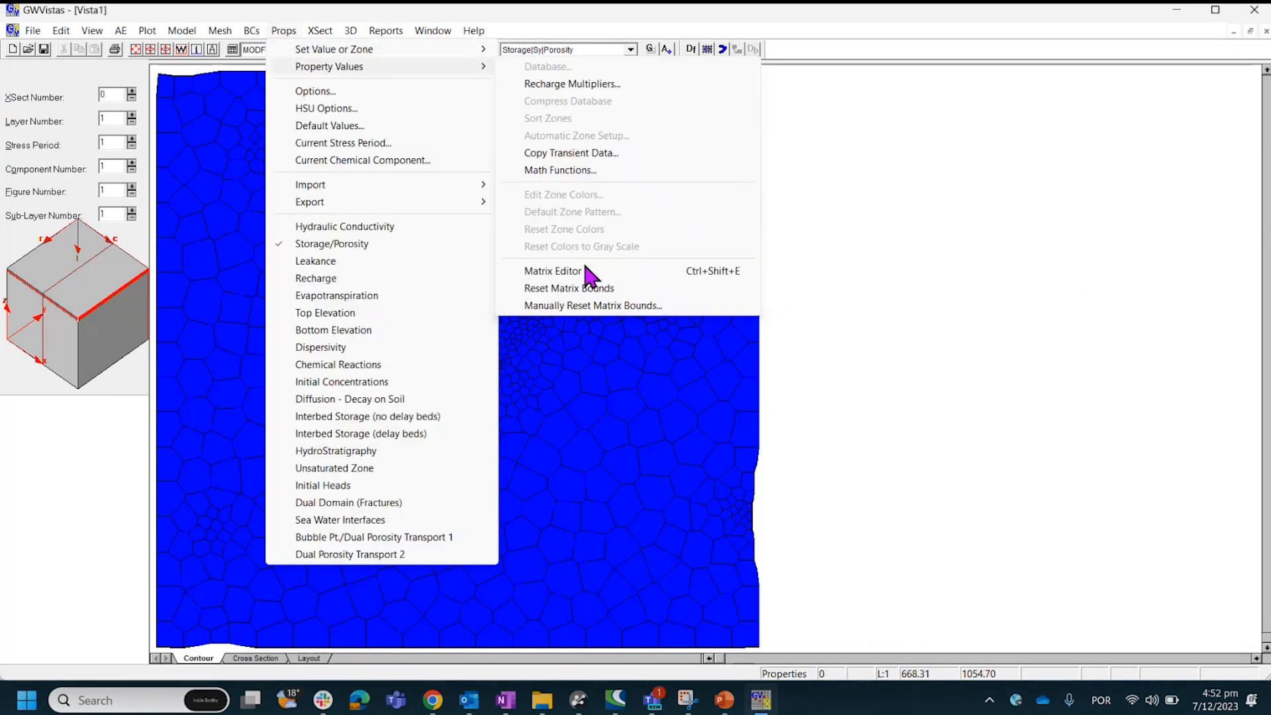
left_click(554, 270)
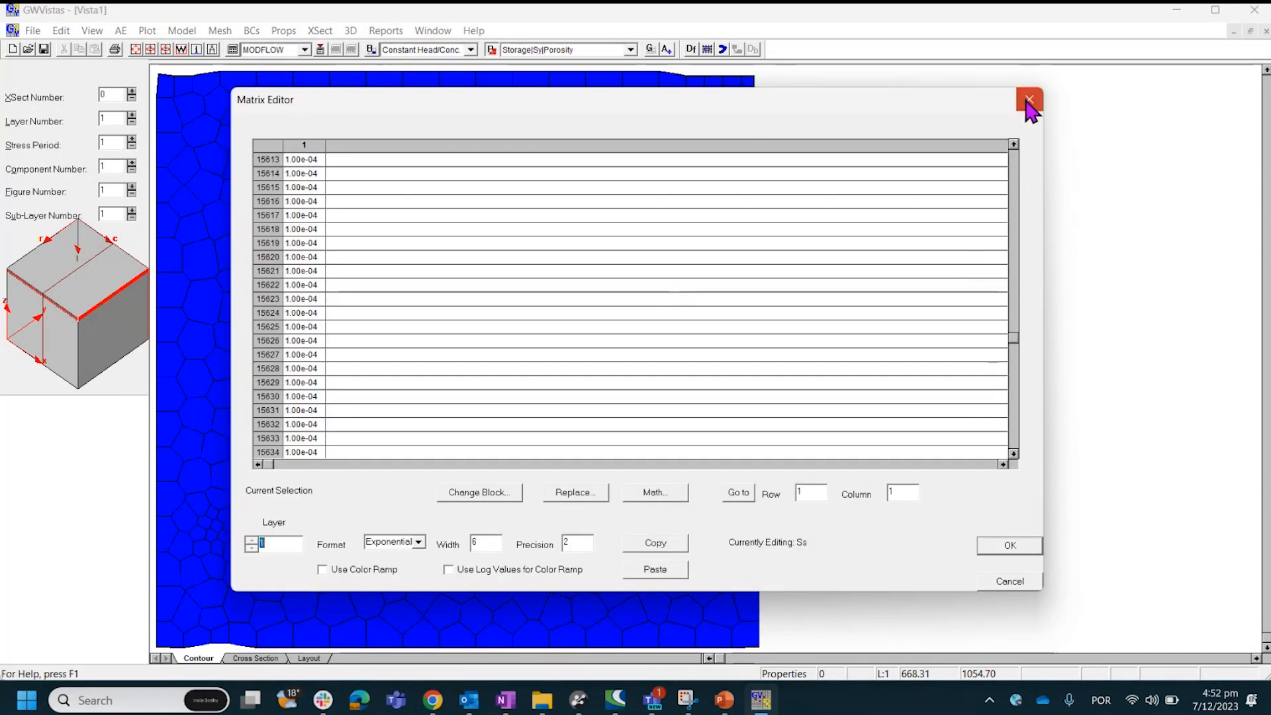
left_click(1029, 100)
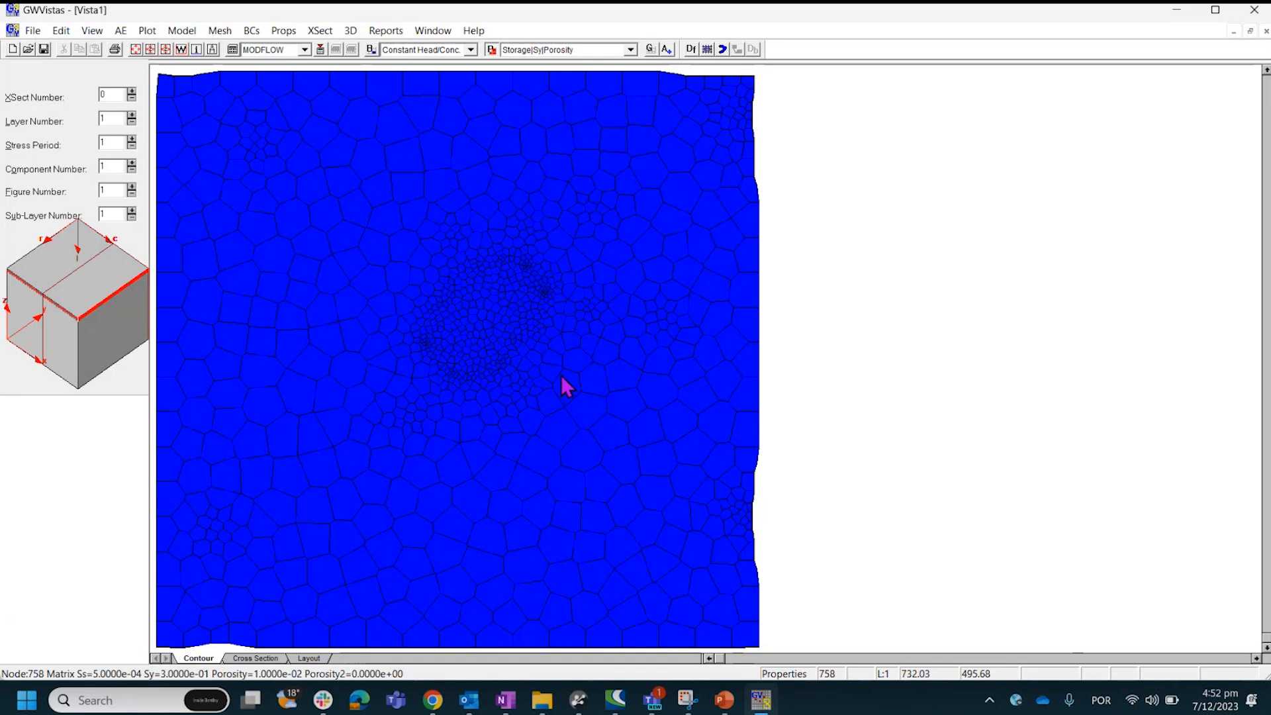